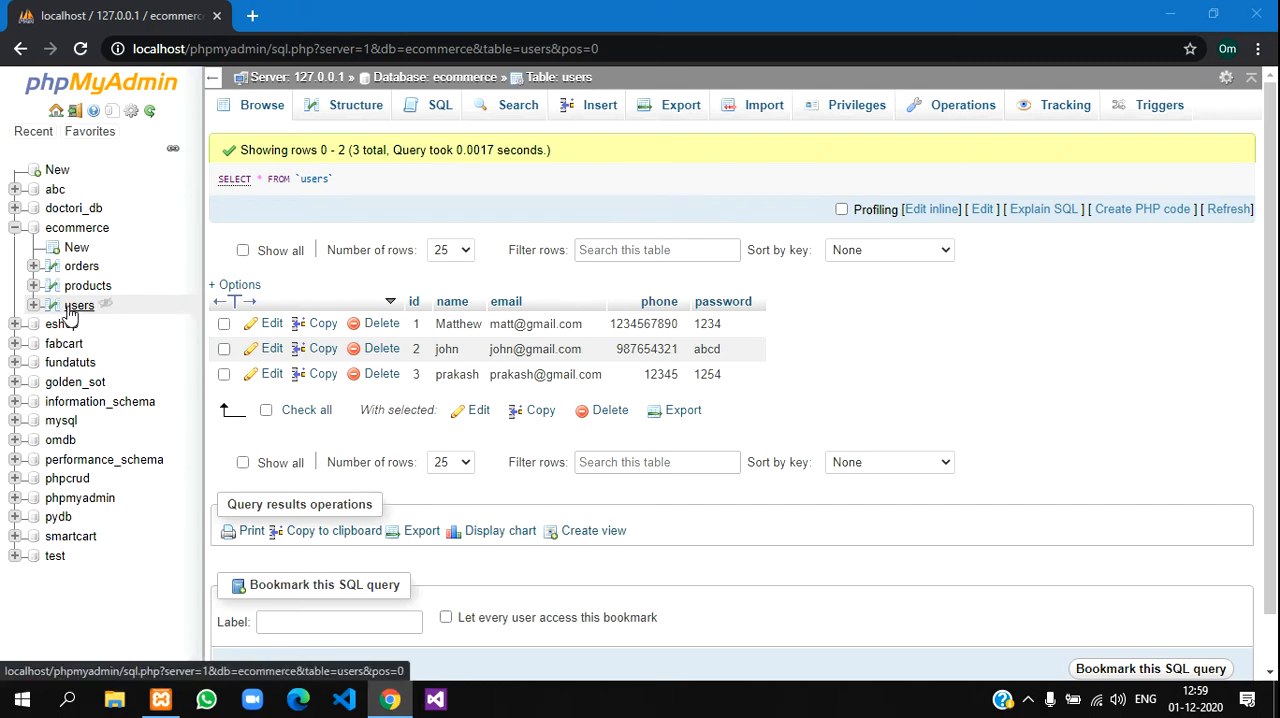
mouse_move(88, 284)
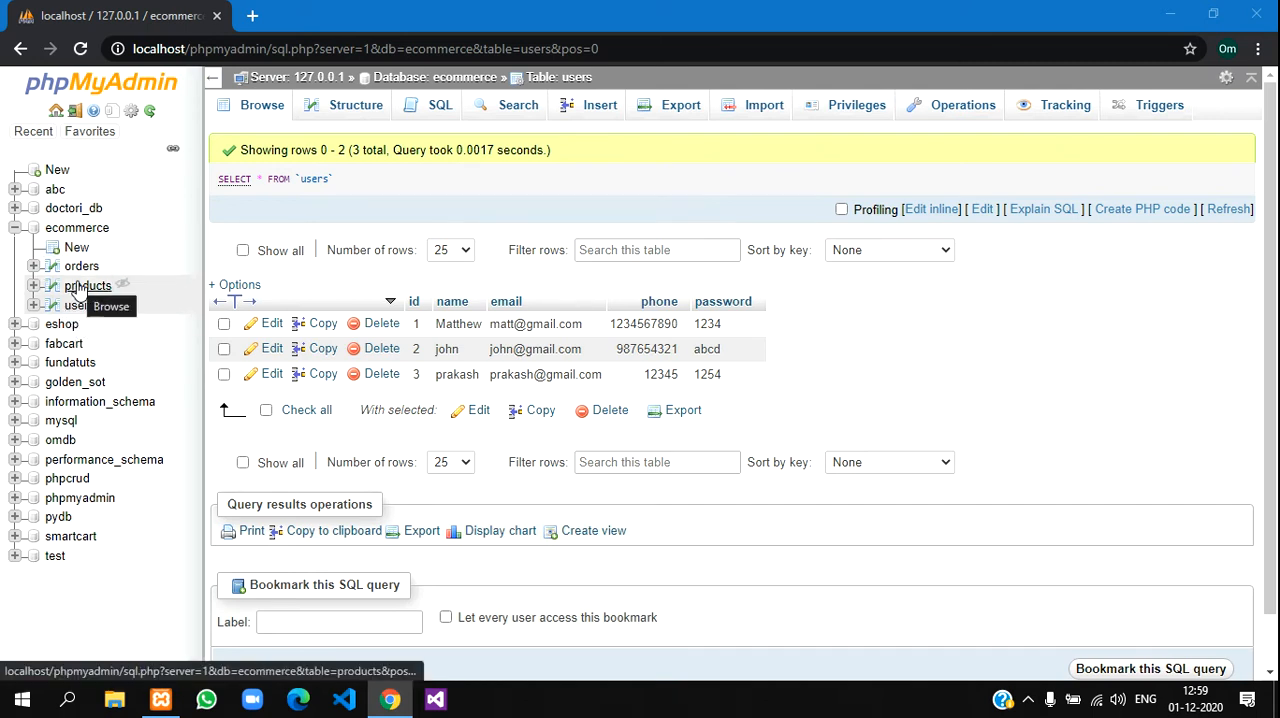
mouse_move(82, 264)
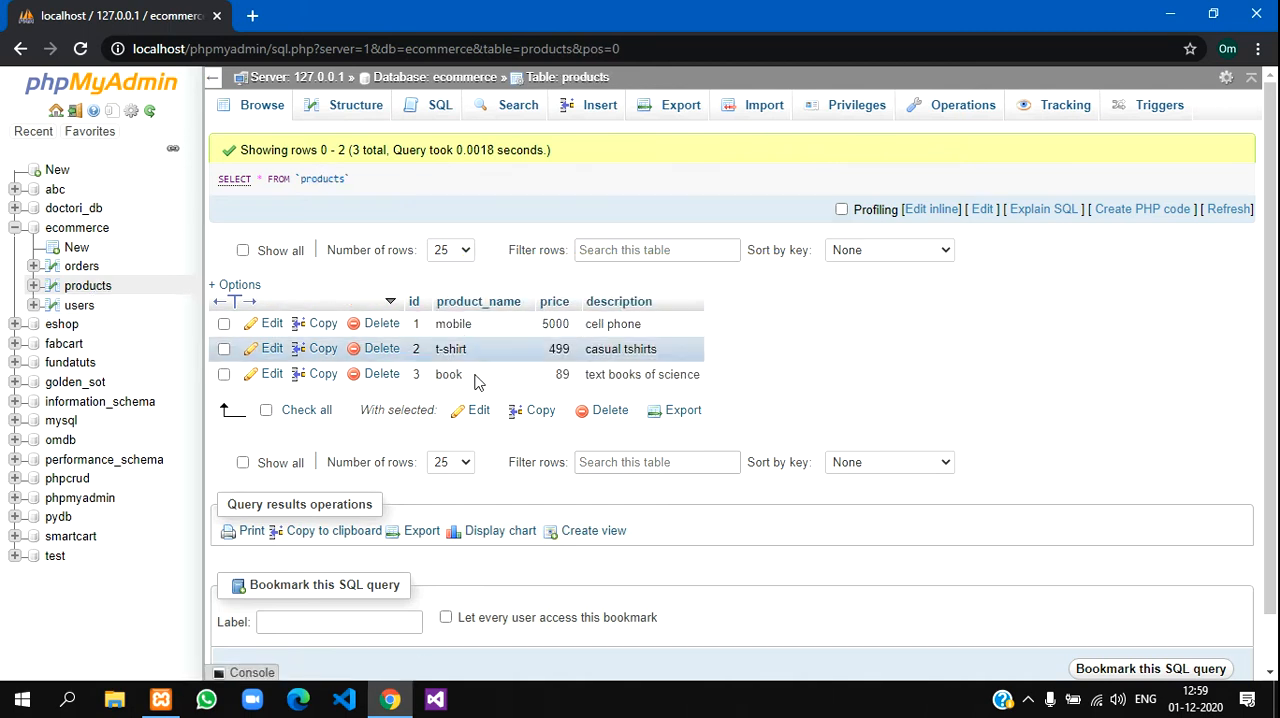
Open the empty orders table showing its id, user_id and product_id columns.
click(82, 264)
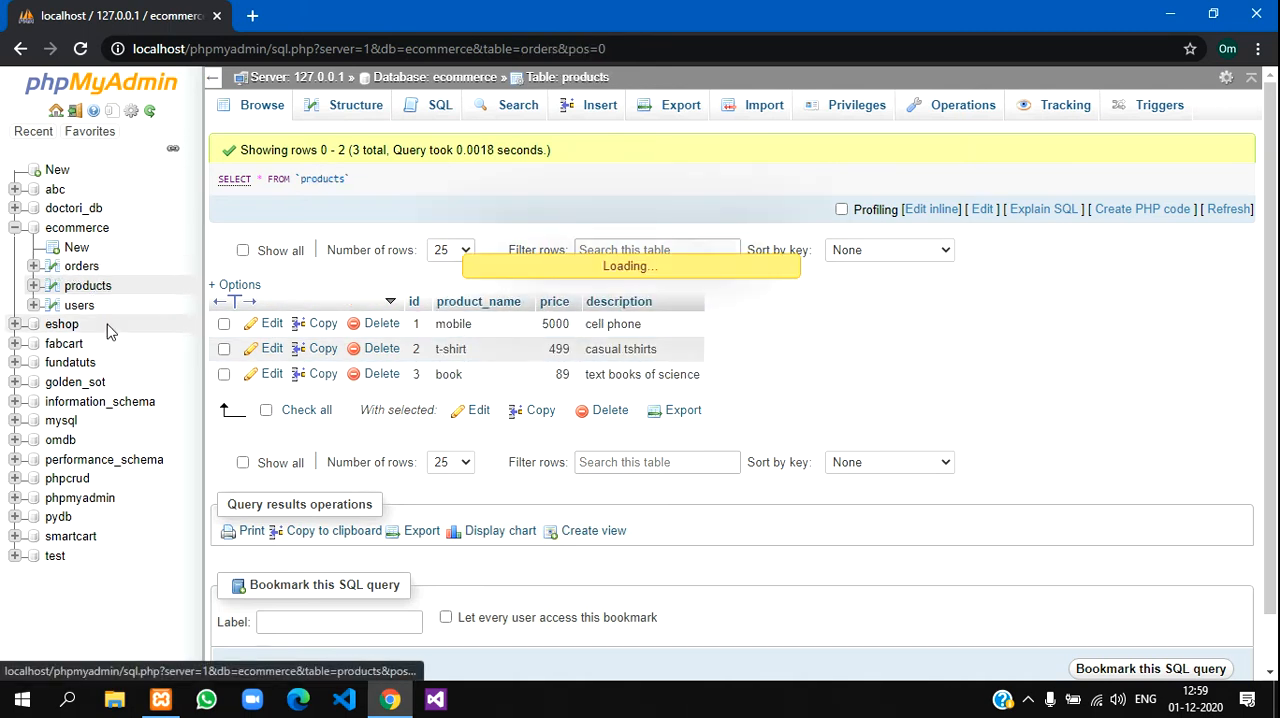
click(82, 264)
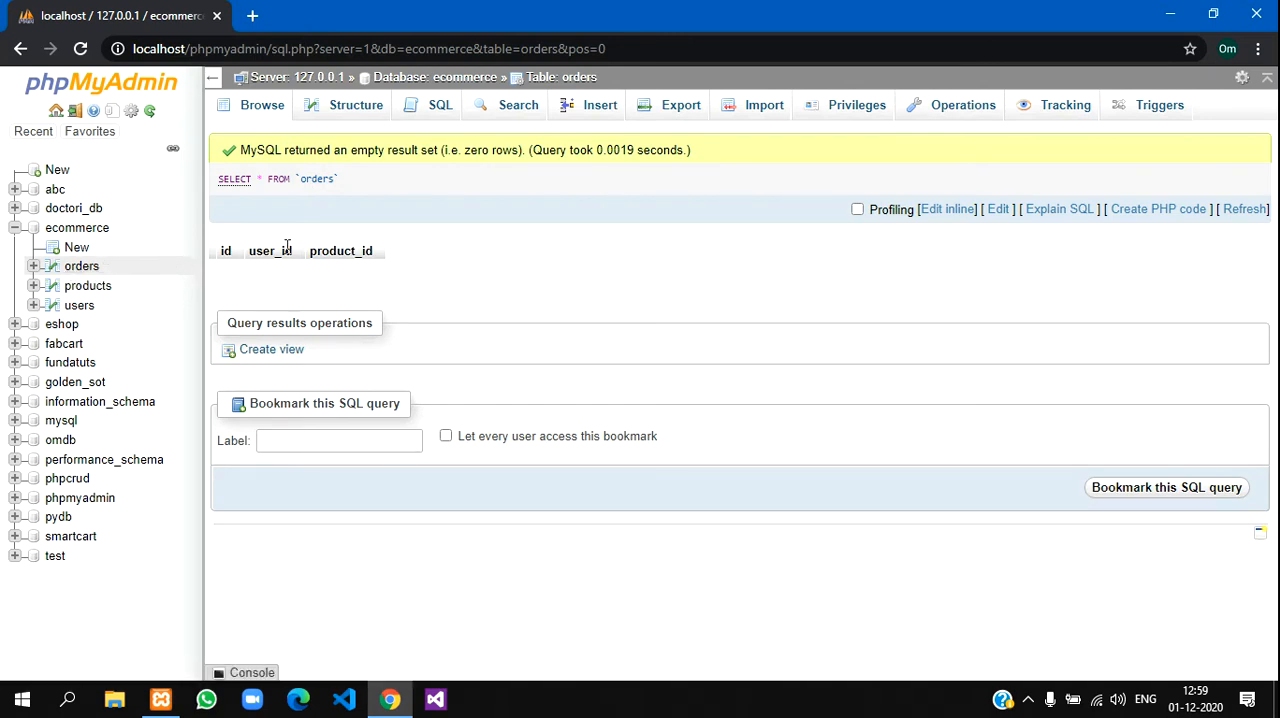
mouse_move(378, 264)
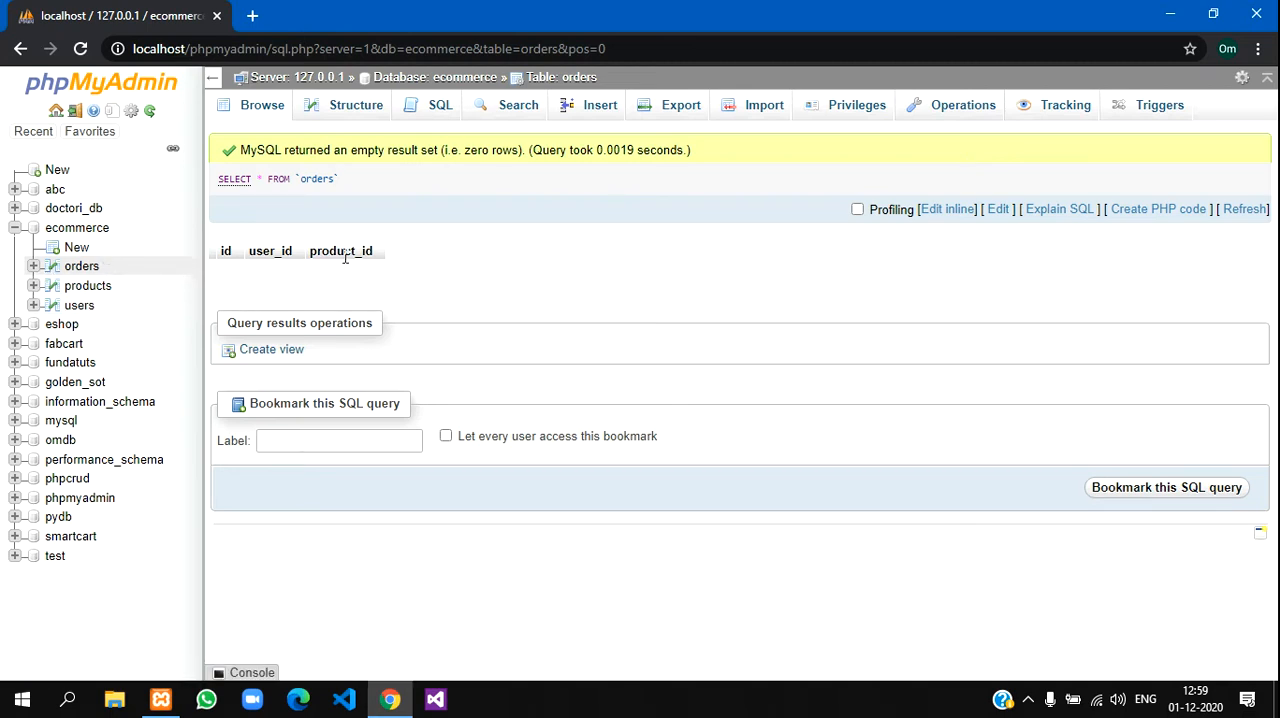
Start a new constraint named fk_userid in the orders Relation view.
click(356, 104)
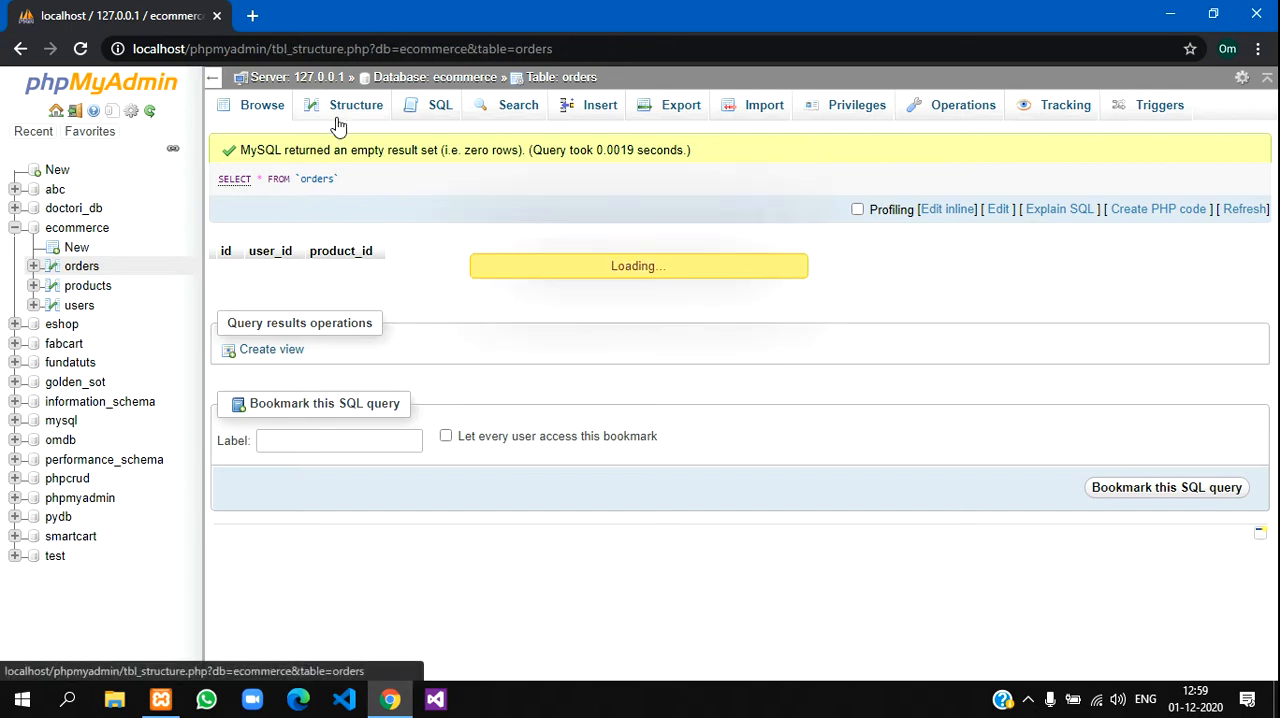
click(356, 104)
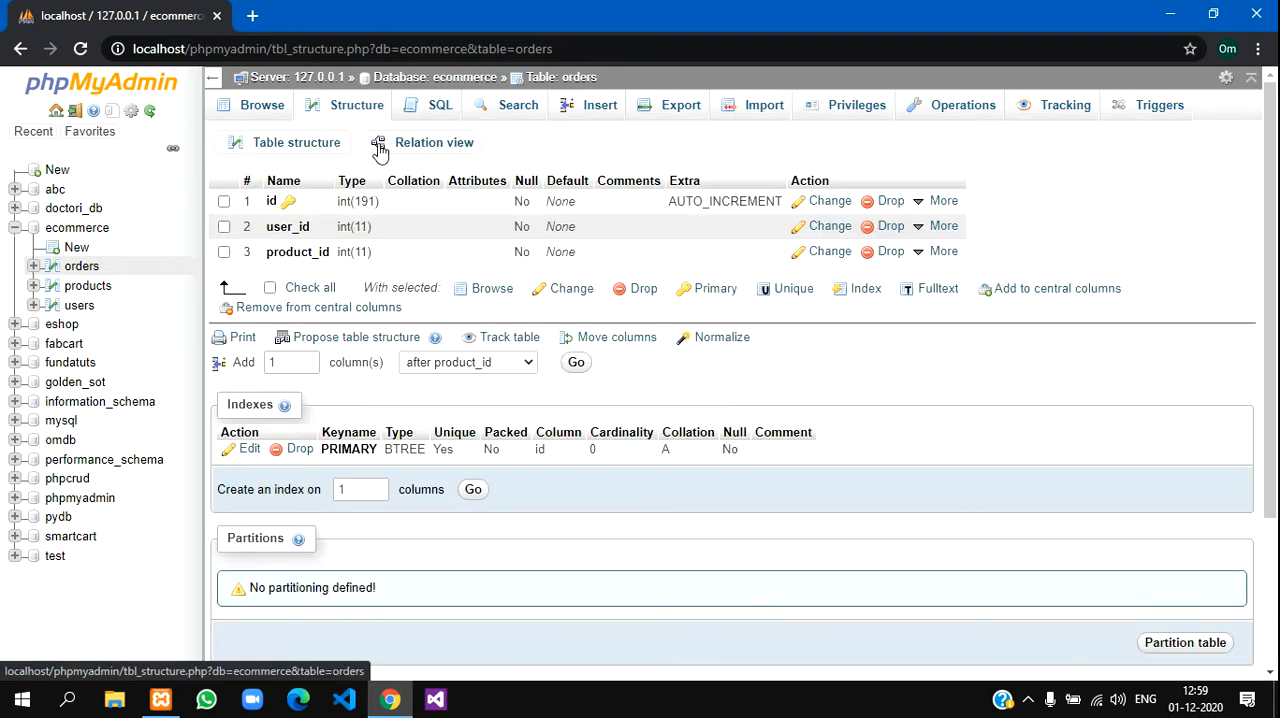
click(434, 142)
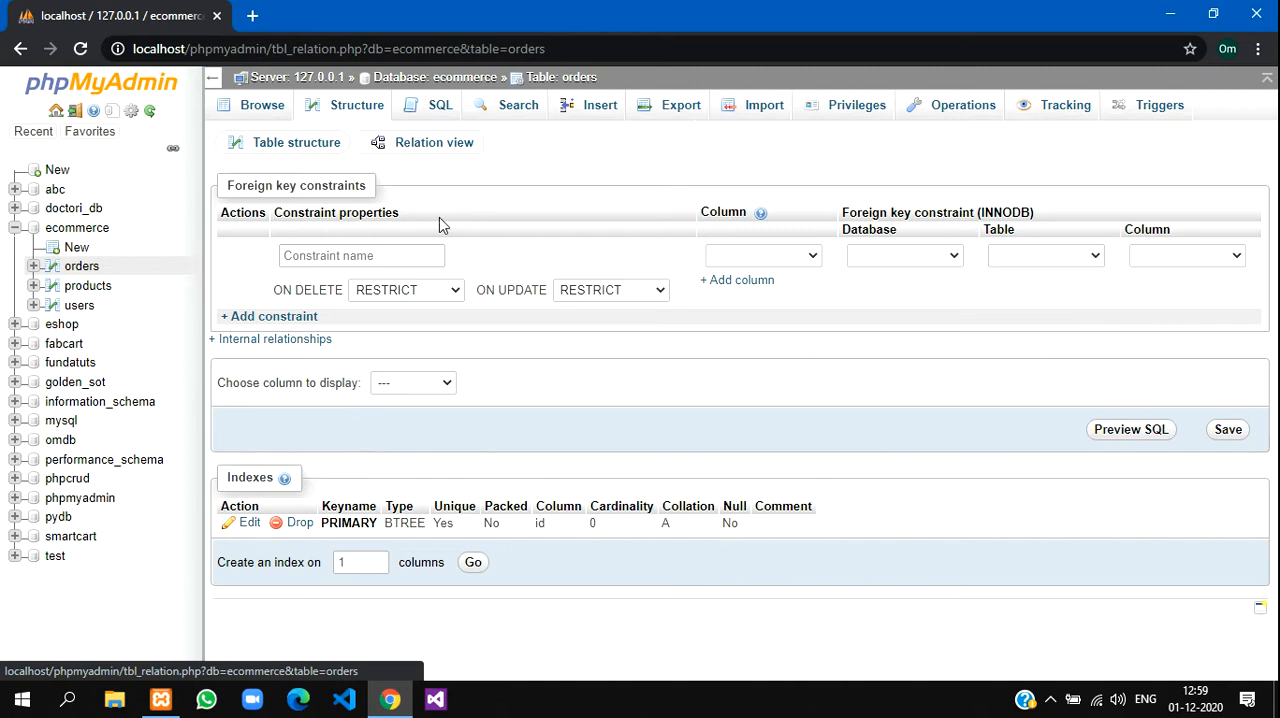
text(fk)
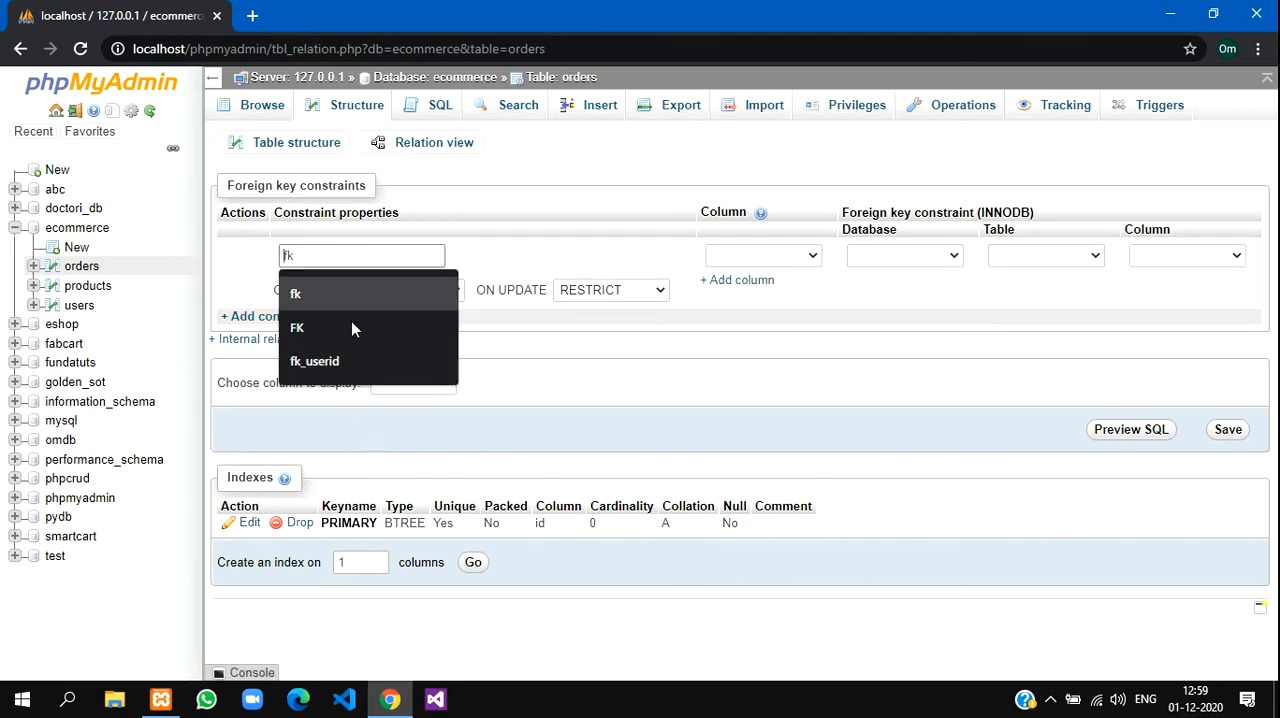
click(314, 360)
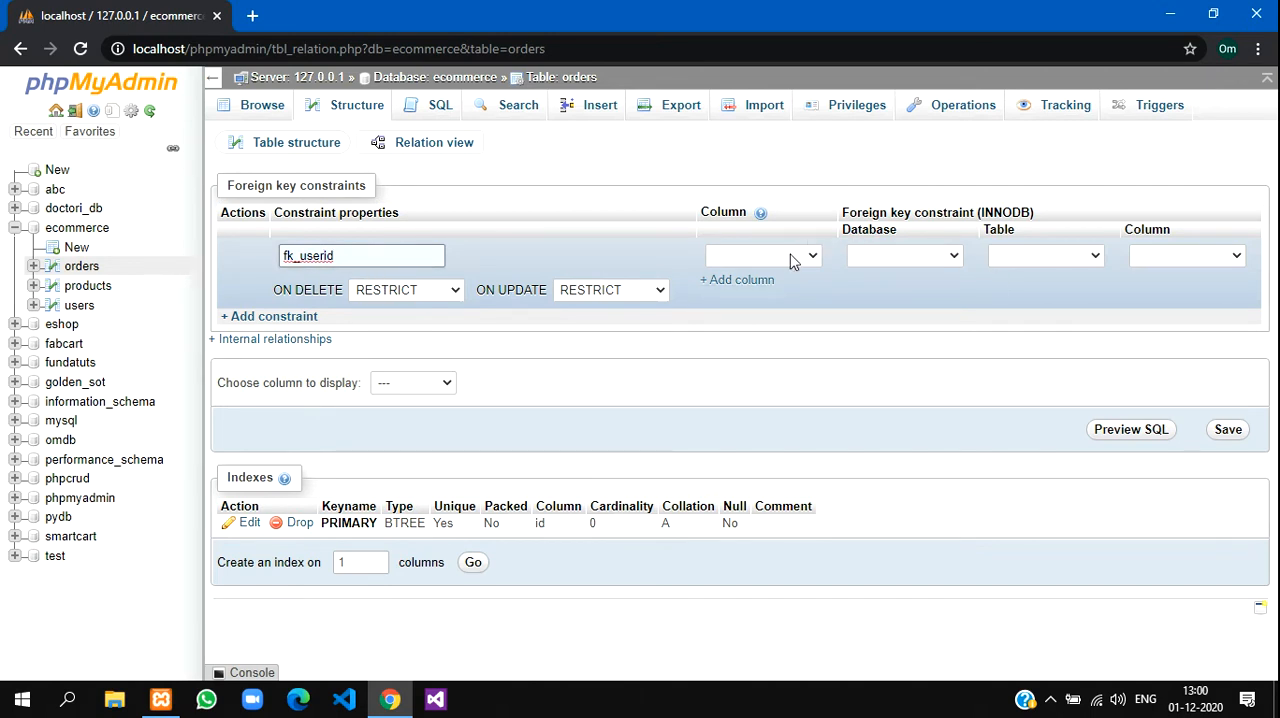
Point fk_userid from orders.user_id to ecommerce.users.id, keeping RESTRICT.
click(762, 256)
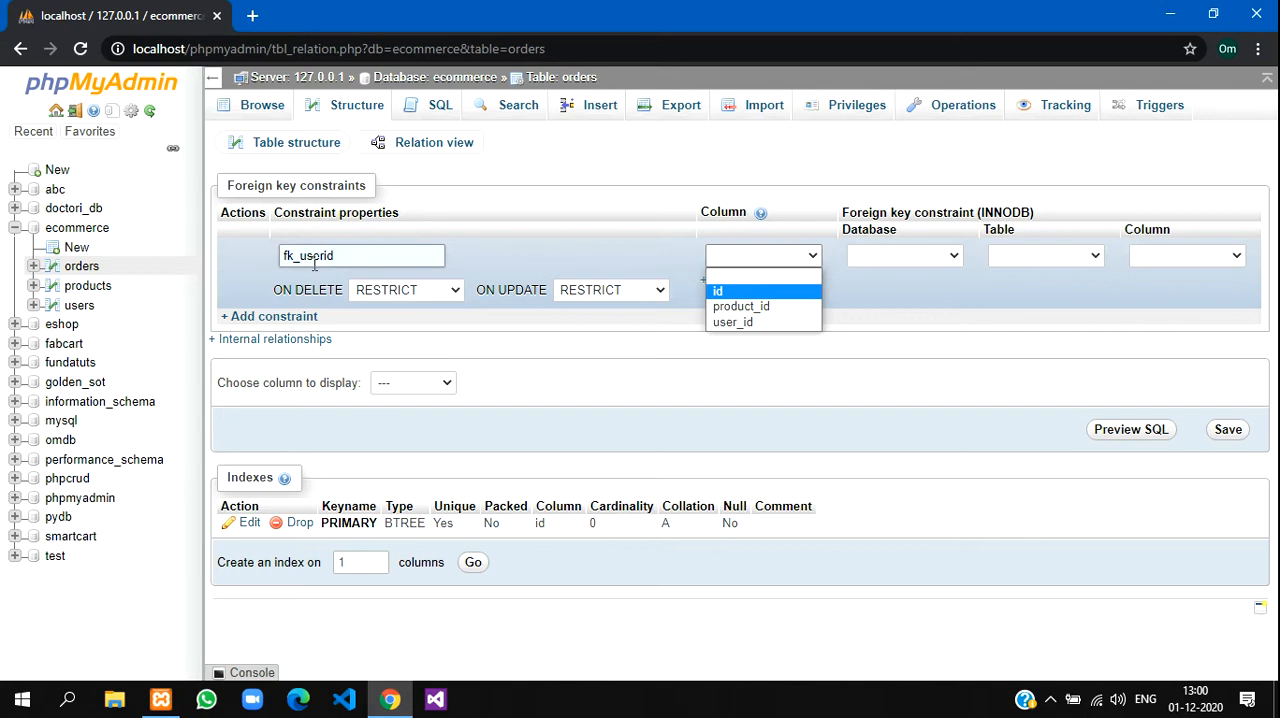
click(732, 320)
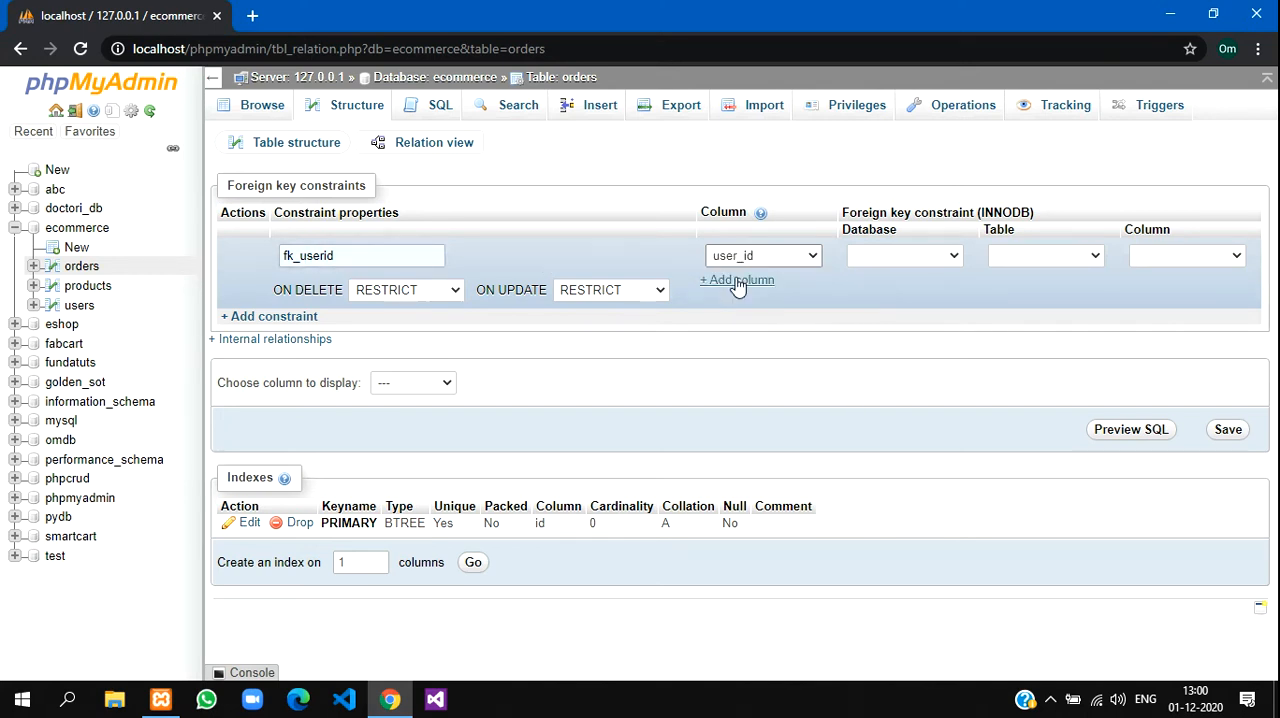
click(904, 256)
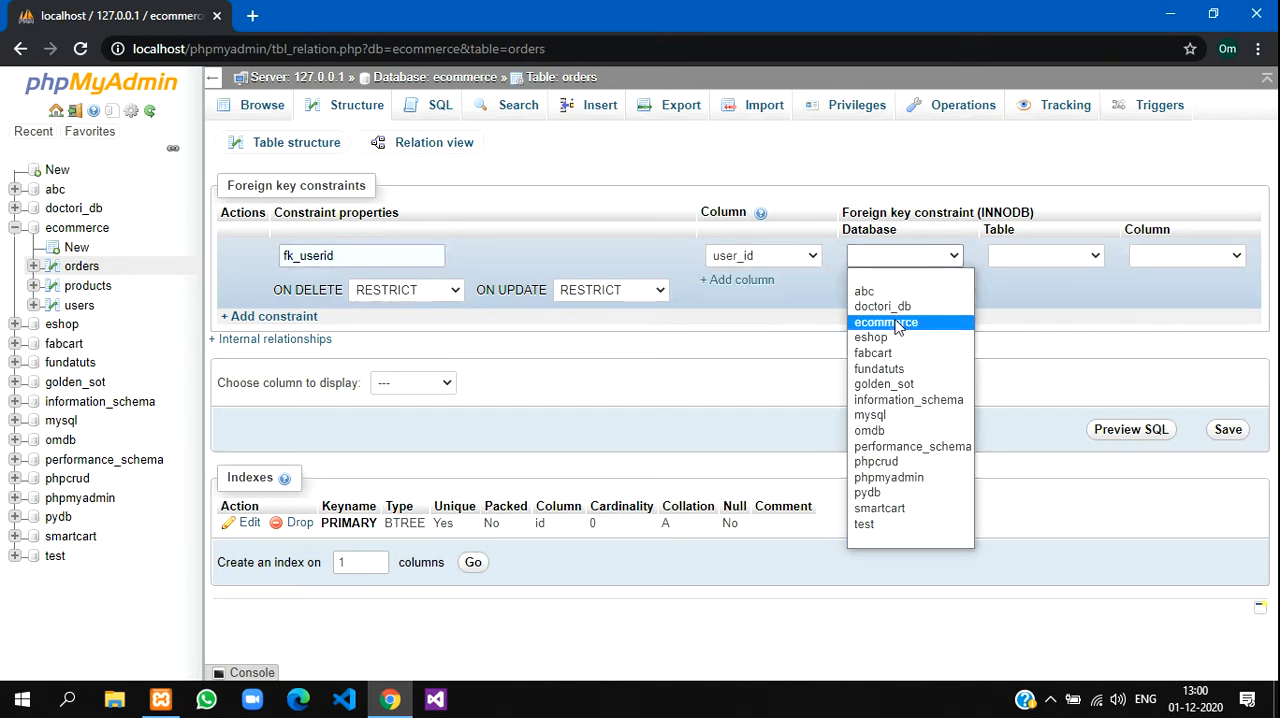
click(884, 322)
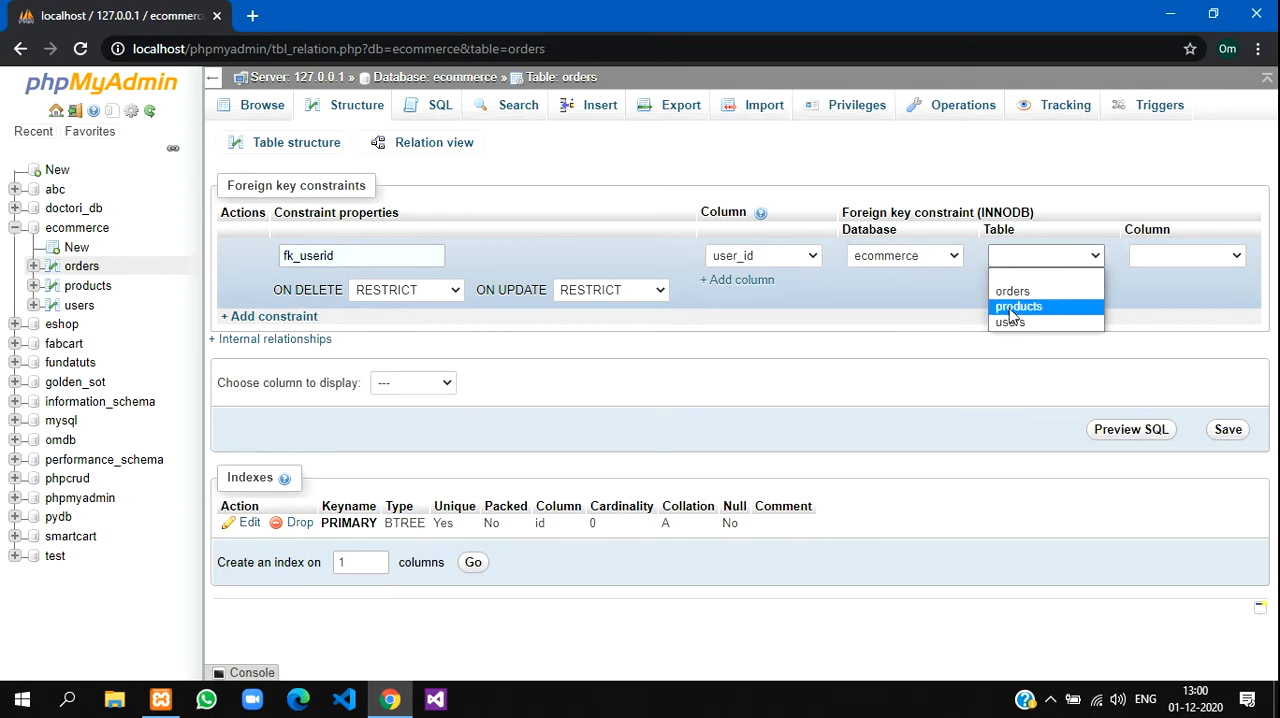
click(1008, 322)
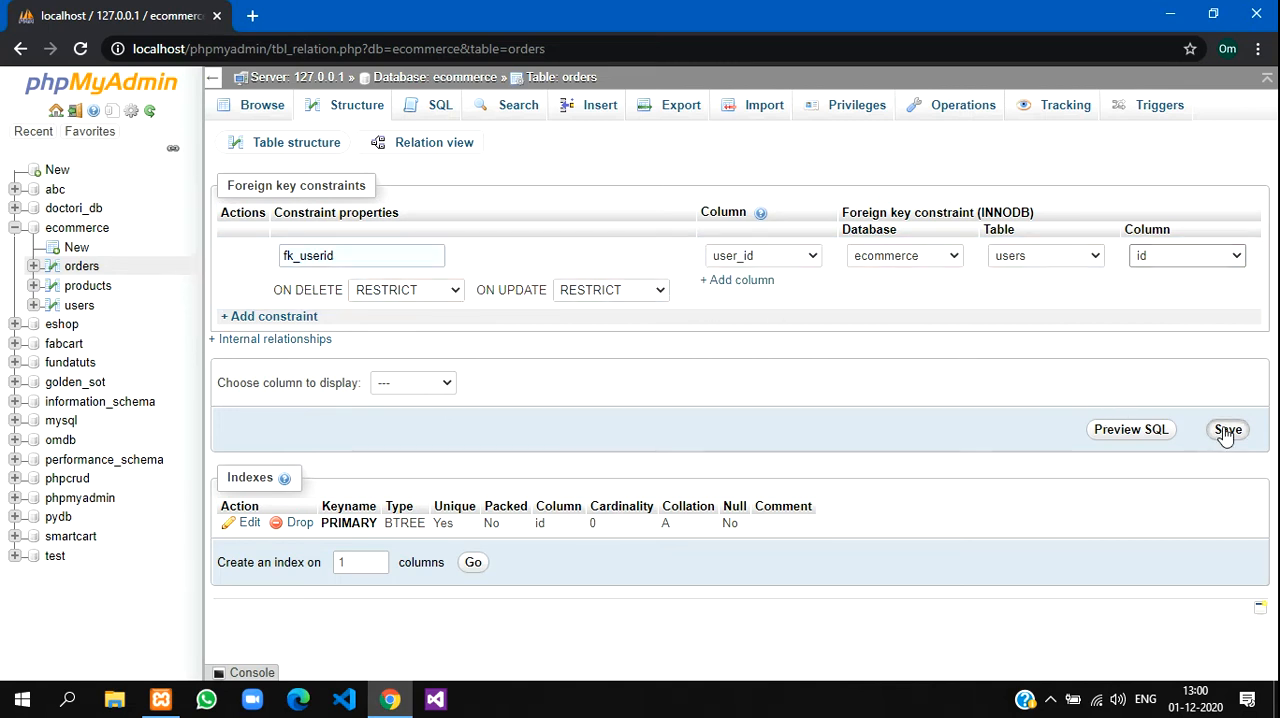
Save fk_userid and confirm the new index in the orders structure.
click(1228, 428)
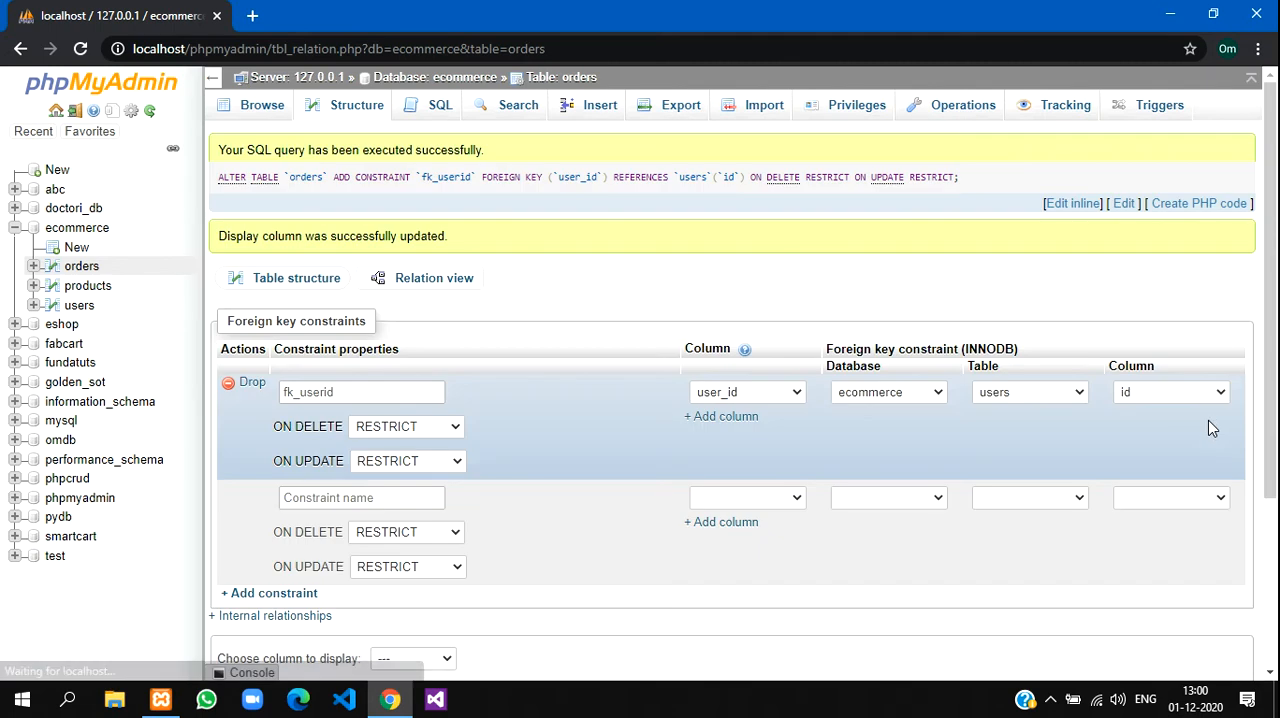
scroll(down, 3)
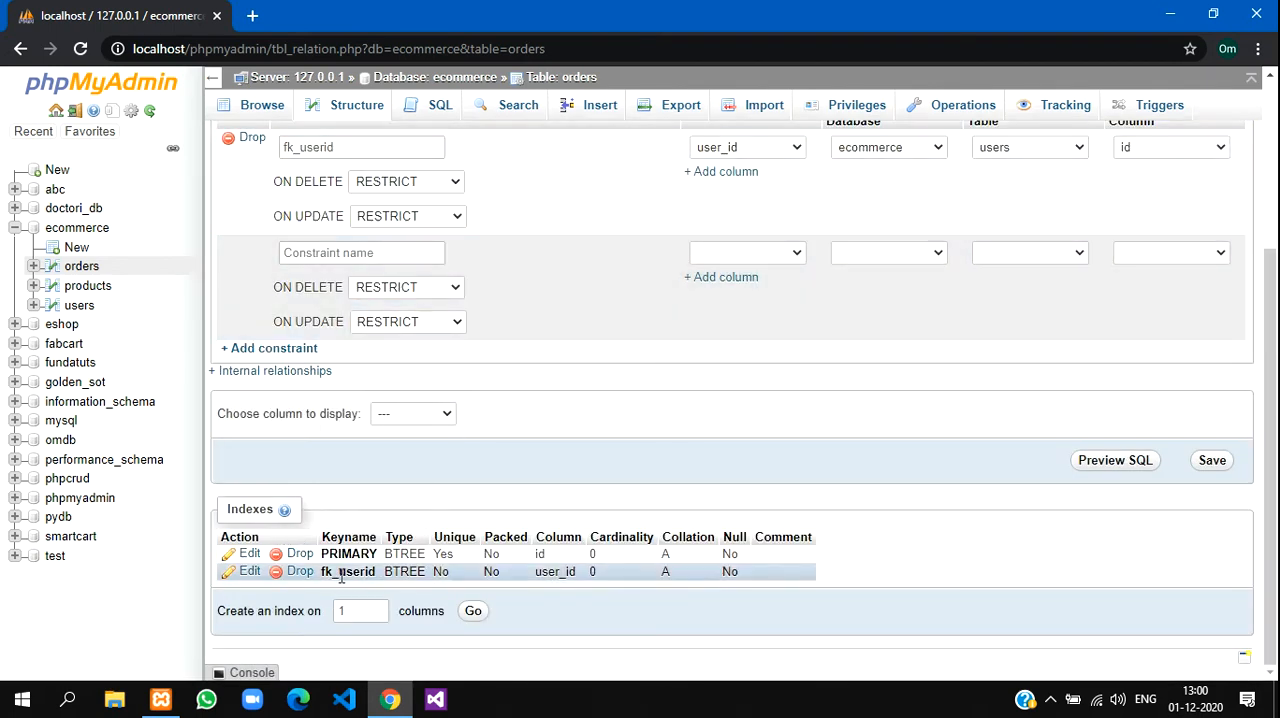
click(1212, 460)
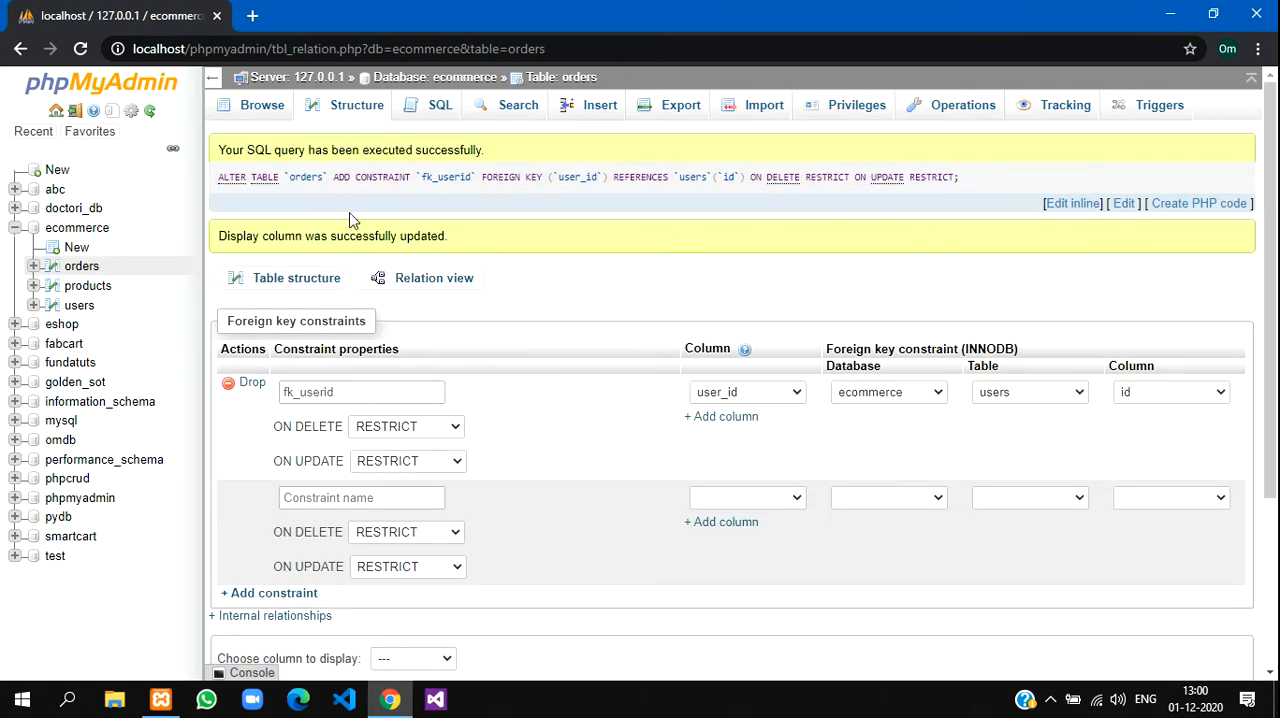
click(356, 106)
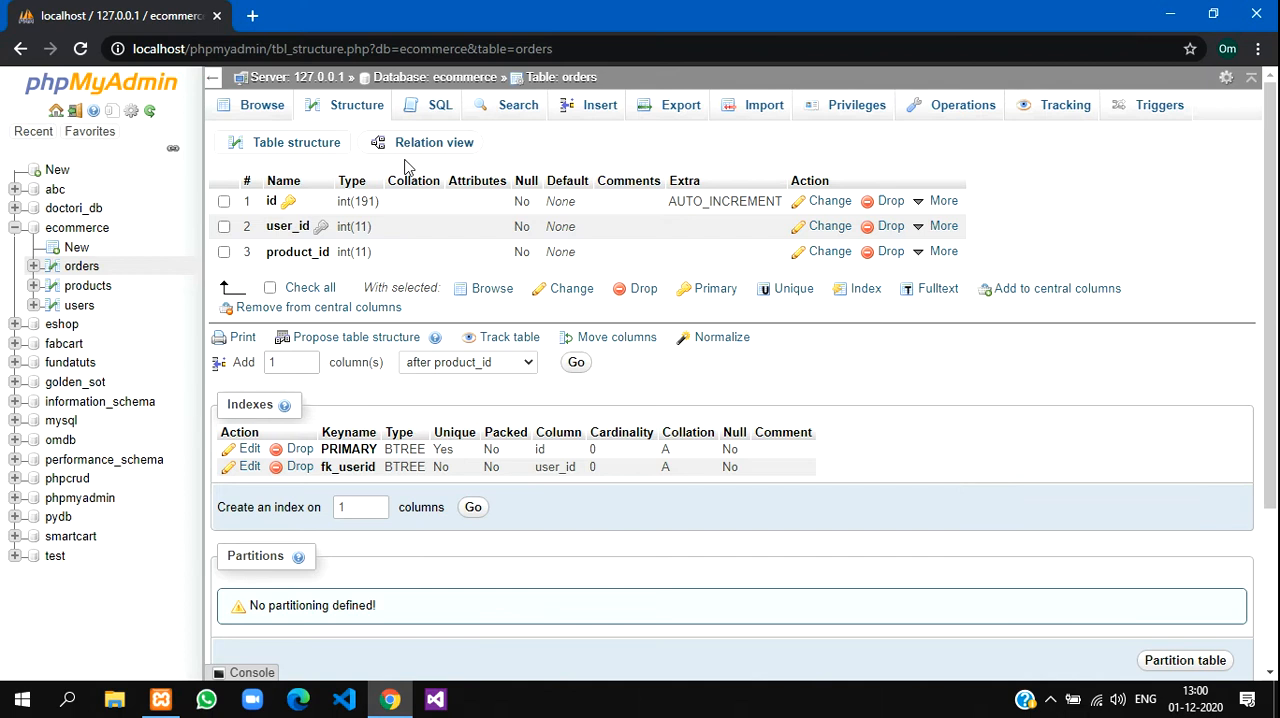
Start constraint fk_prodid linking orders.product_id to ecommerce.products.id.
click(434, 142)
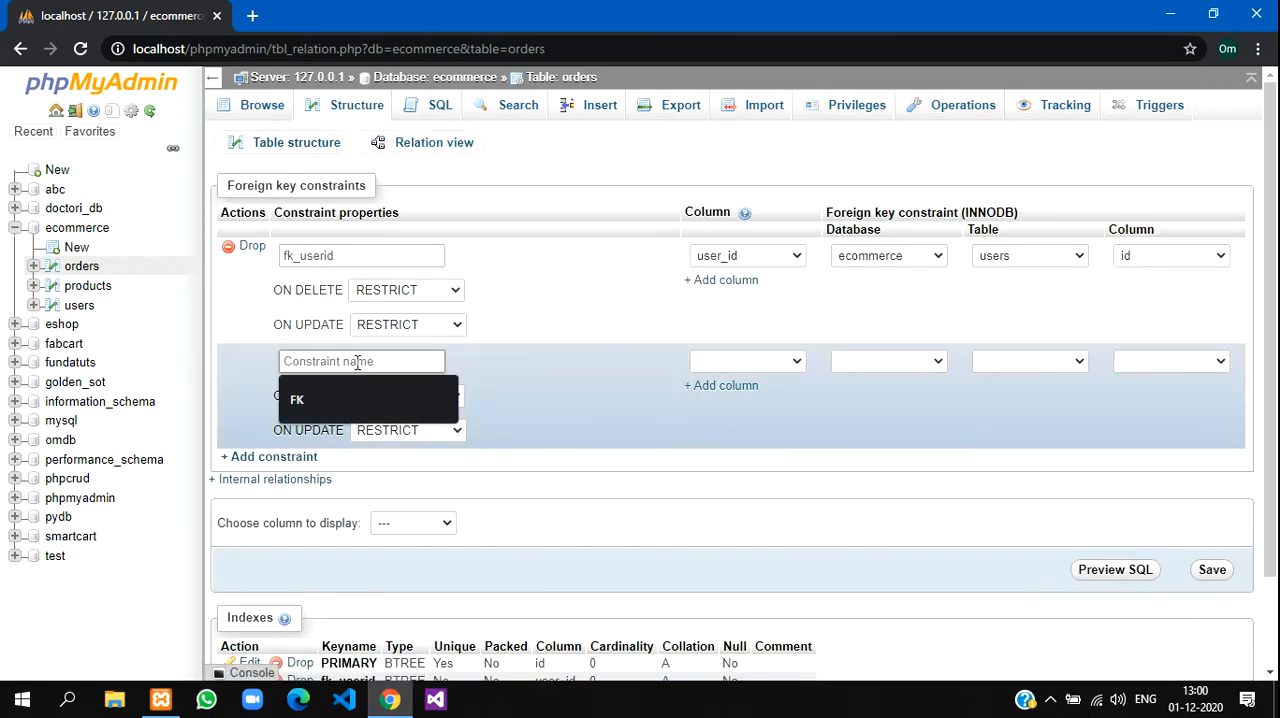
text(fk_prodid)
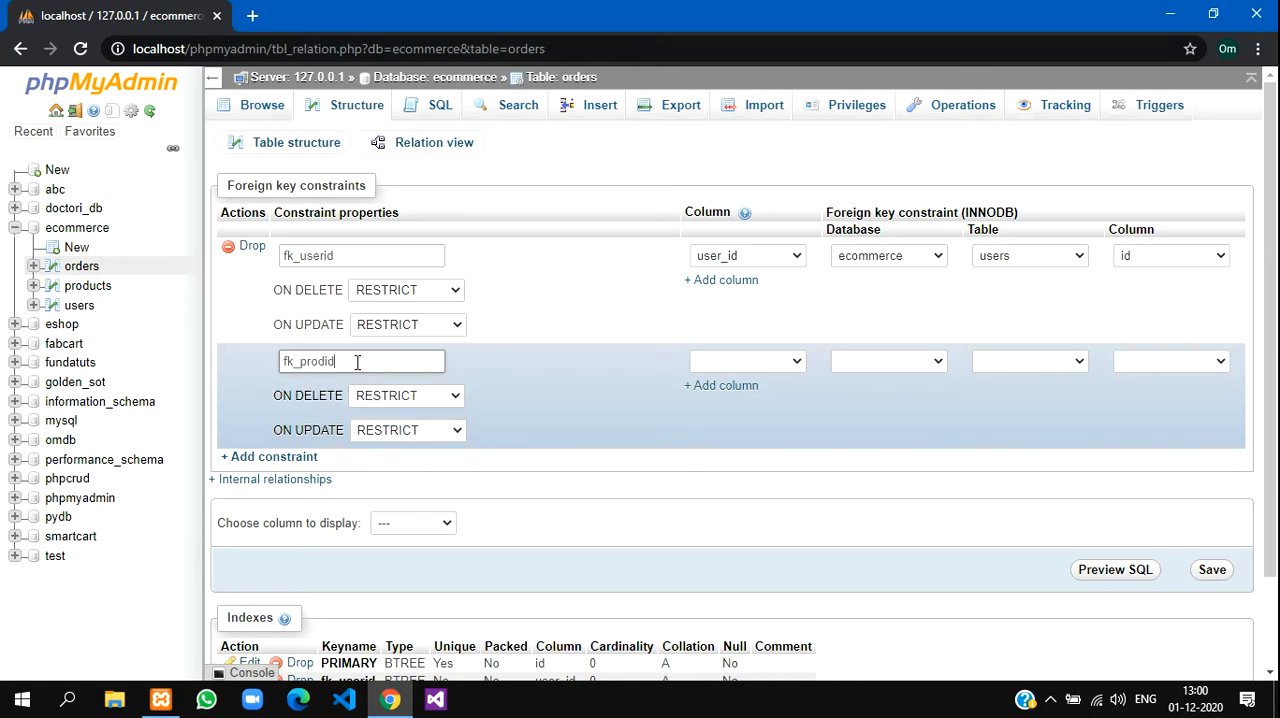
click(748, 360)
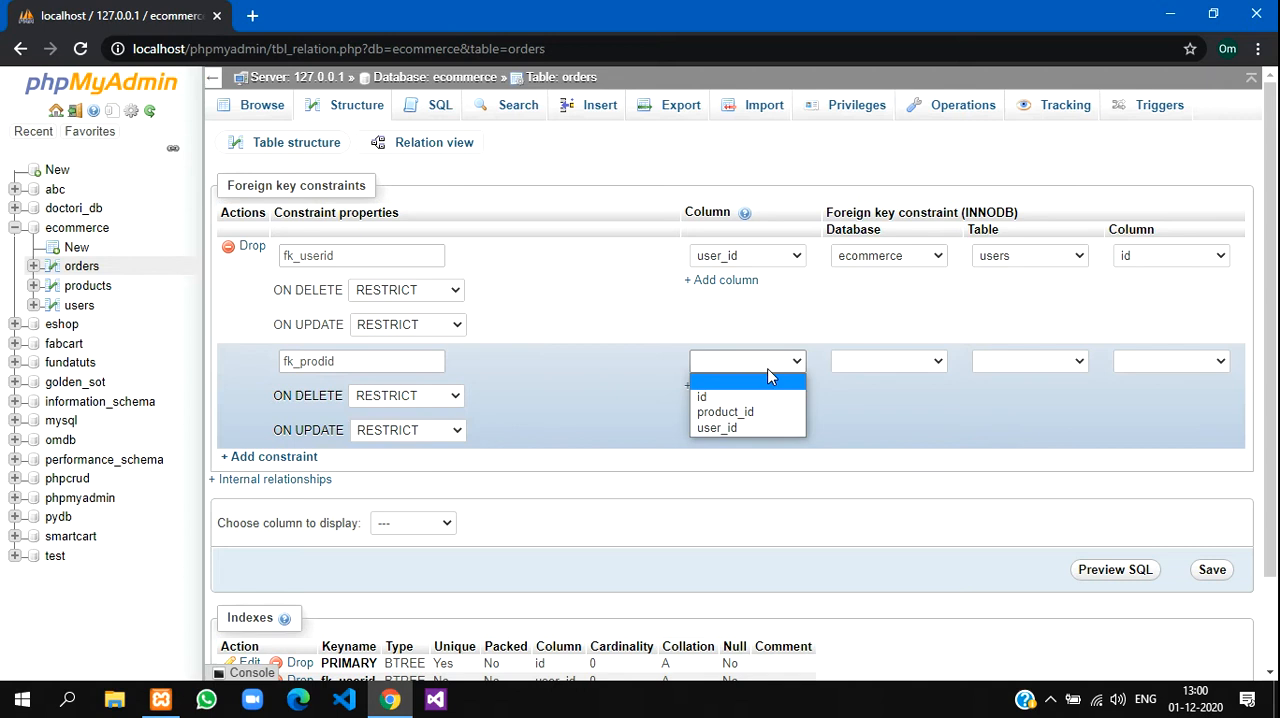
click(724, 412)
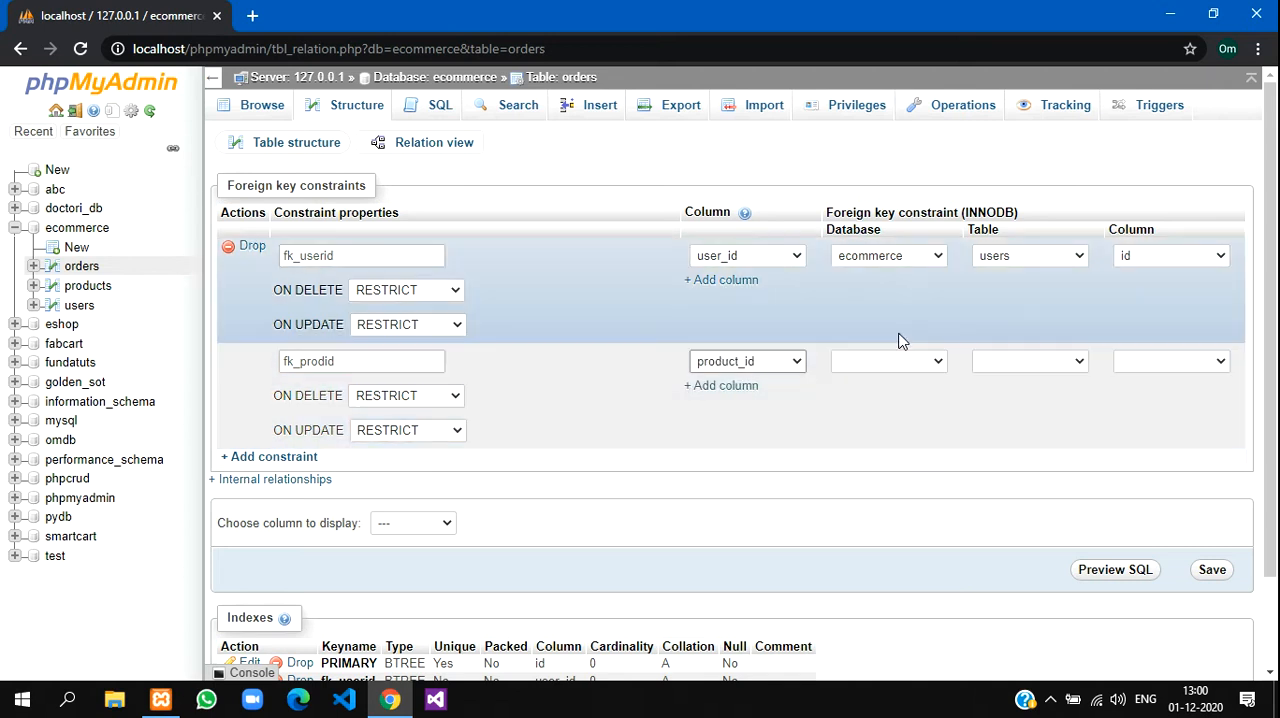
click(888, 360)
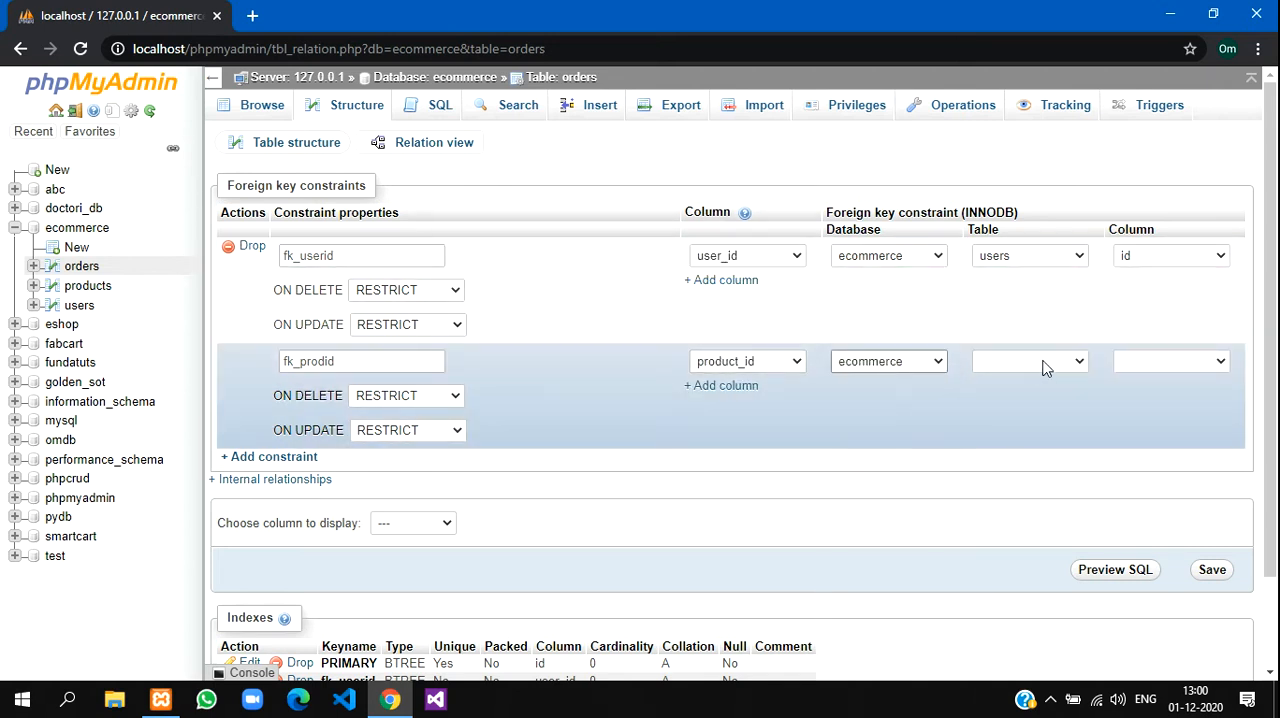
click(1030, 360)
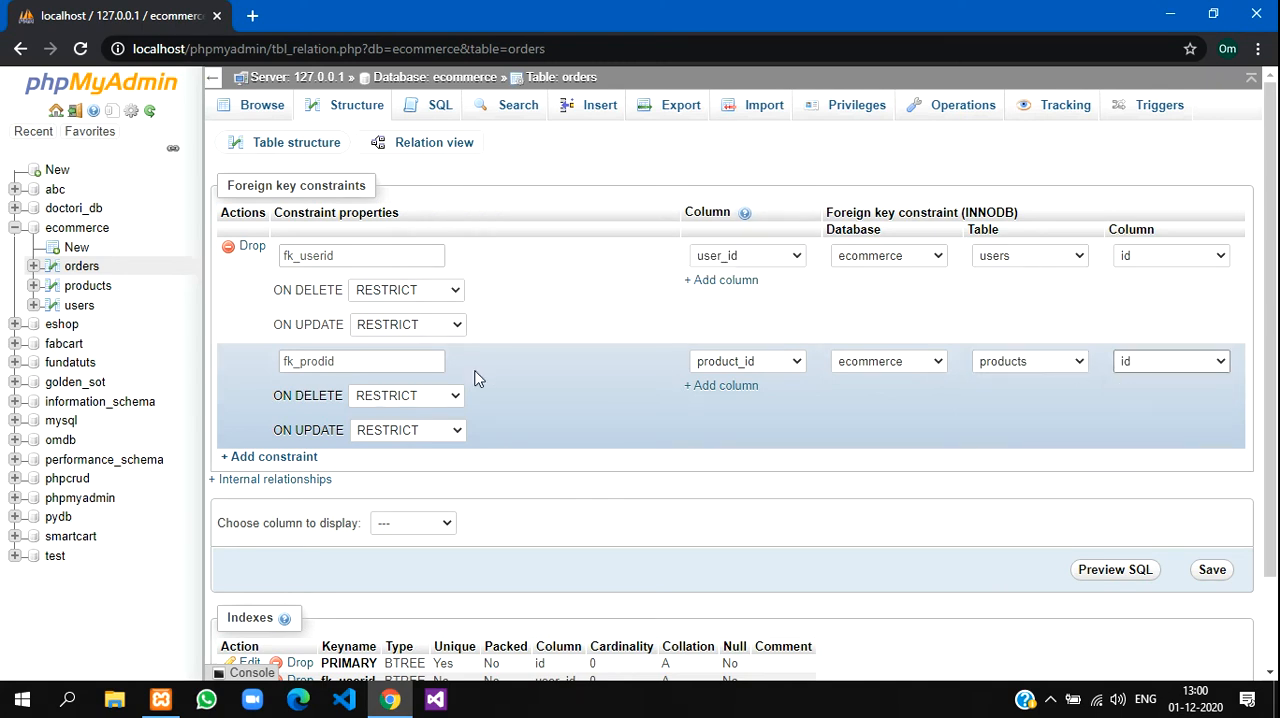
Set fk_prodid to CASCADE on delete and update, save it, and return to orders.
click(404, 396)
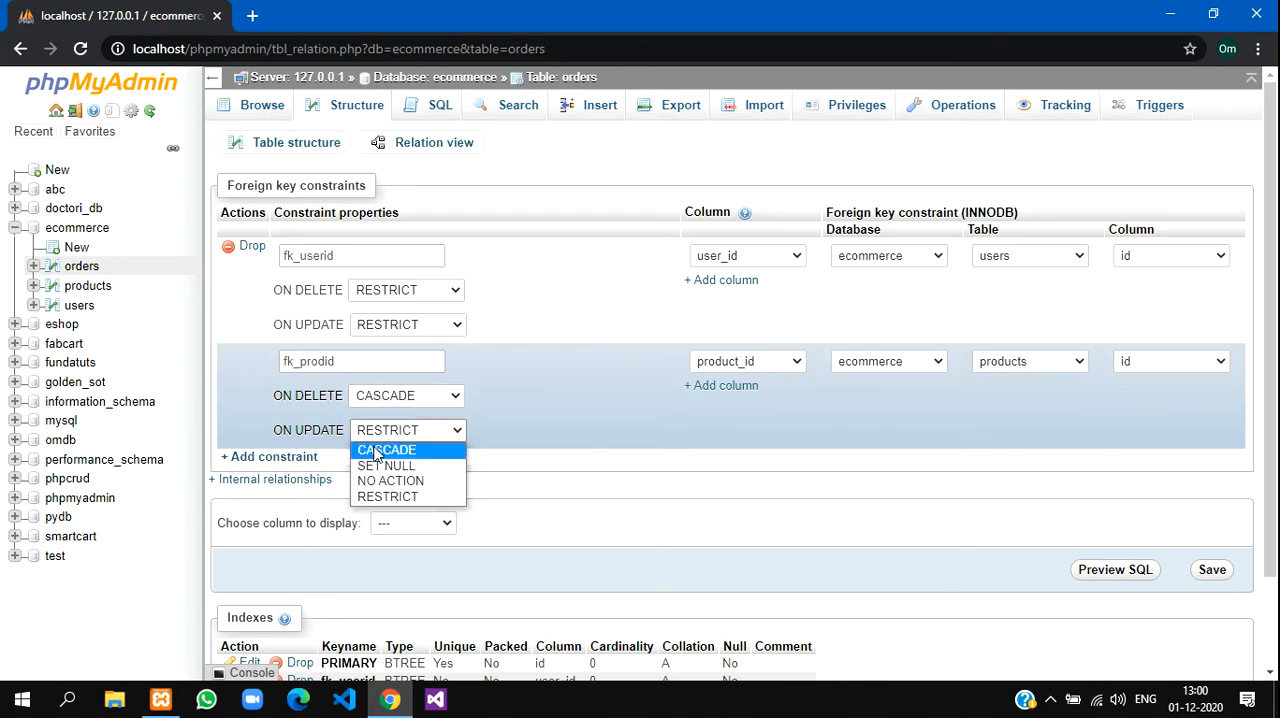
click(386, 448)
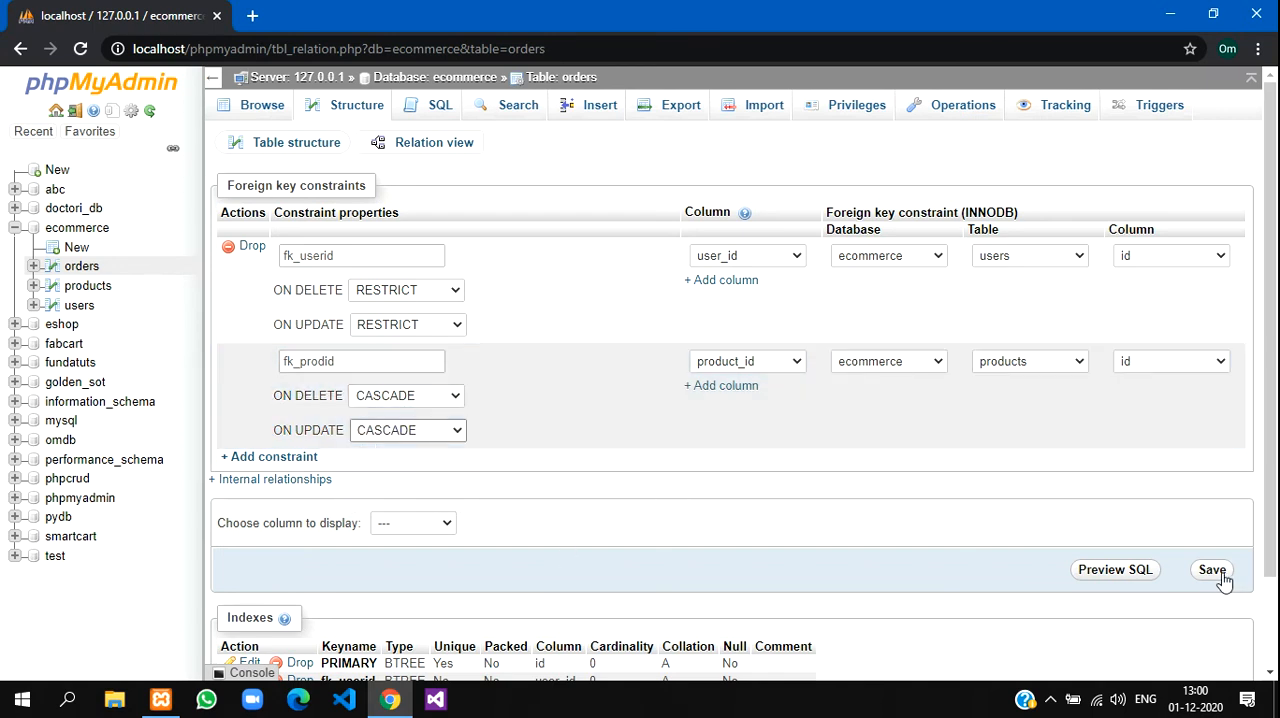
click(1212, 568)
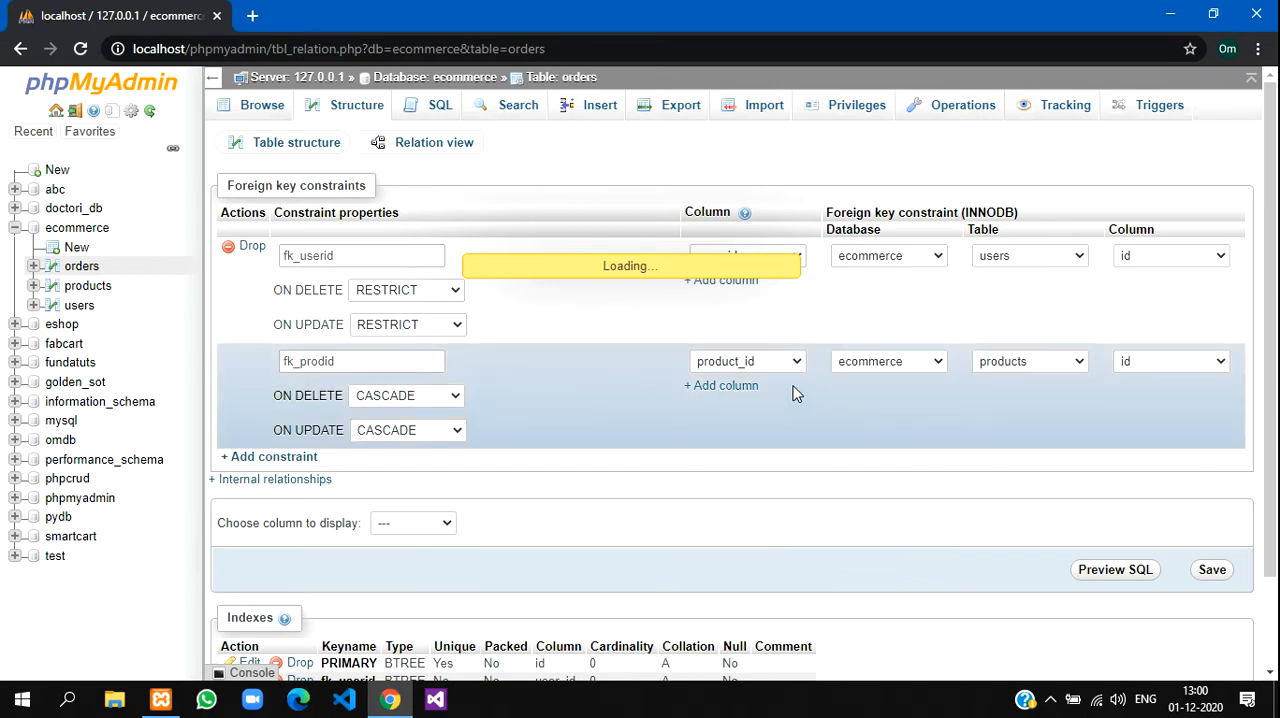
click(1212, 568)
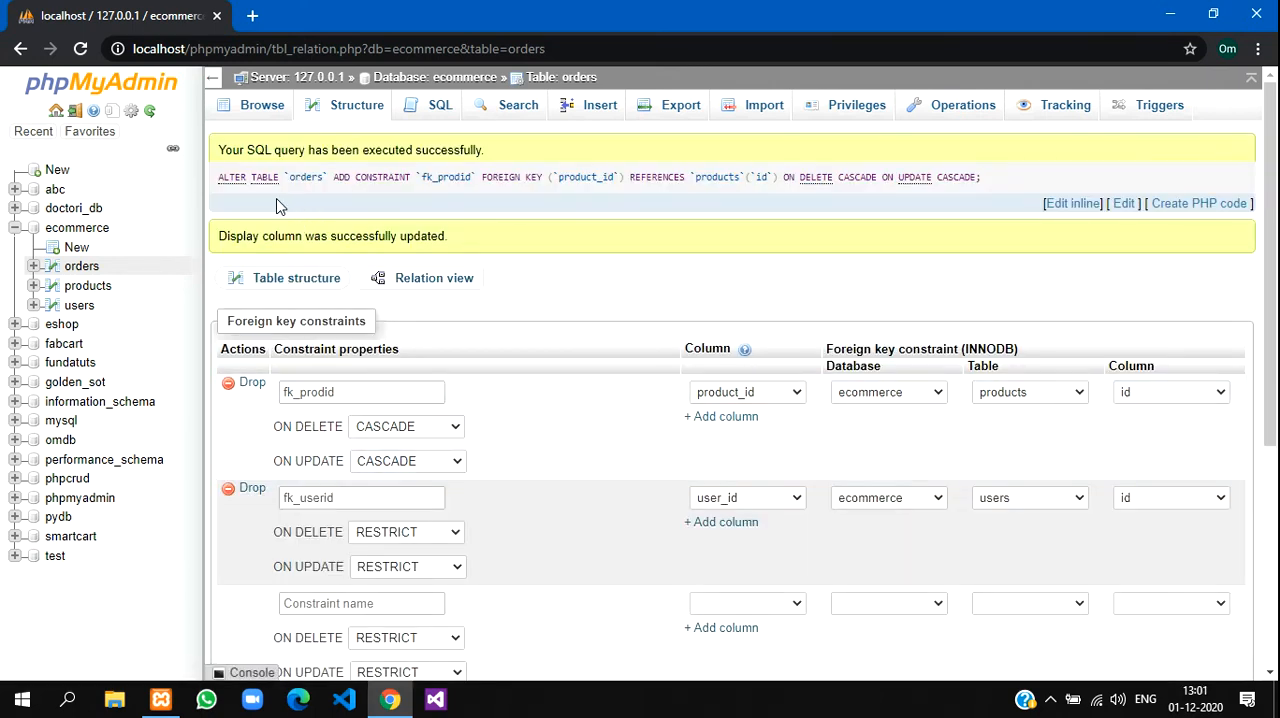
click(356, 106)
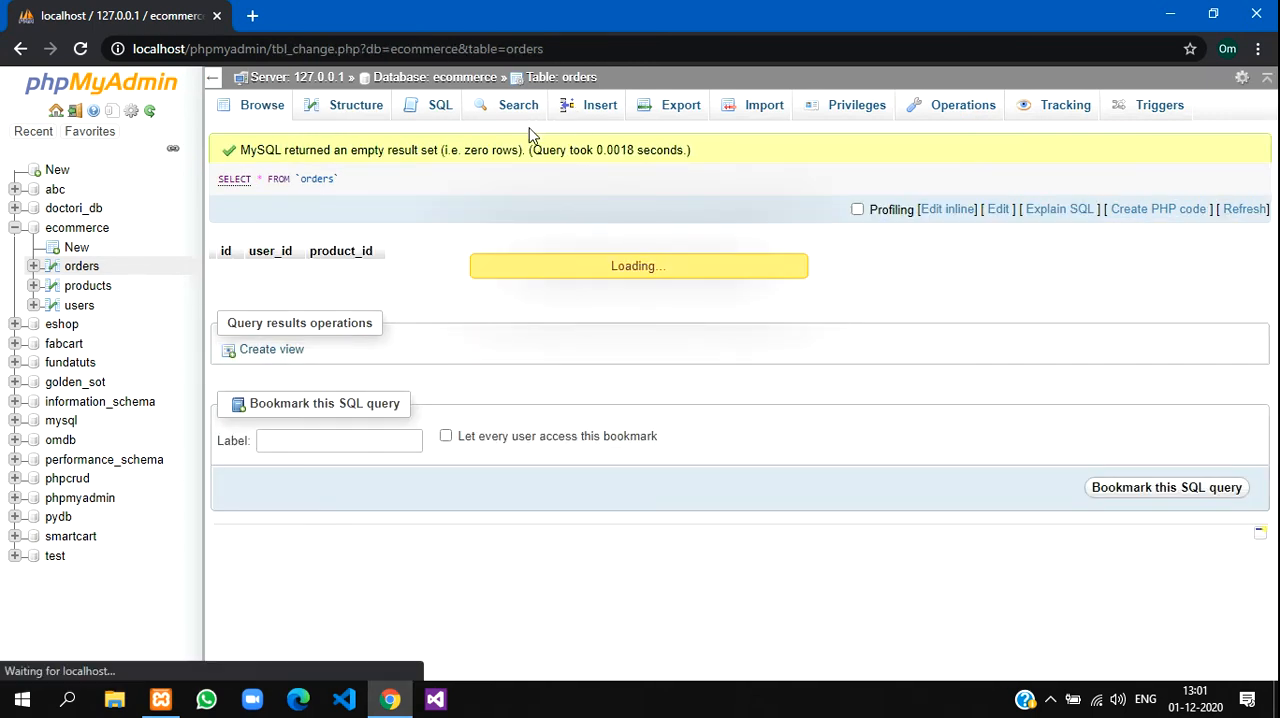
Insert an order row for Matthew (user 1) with product mobile (1).
click(600, 104)
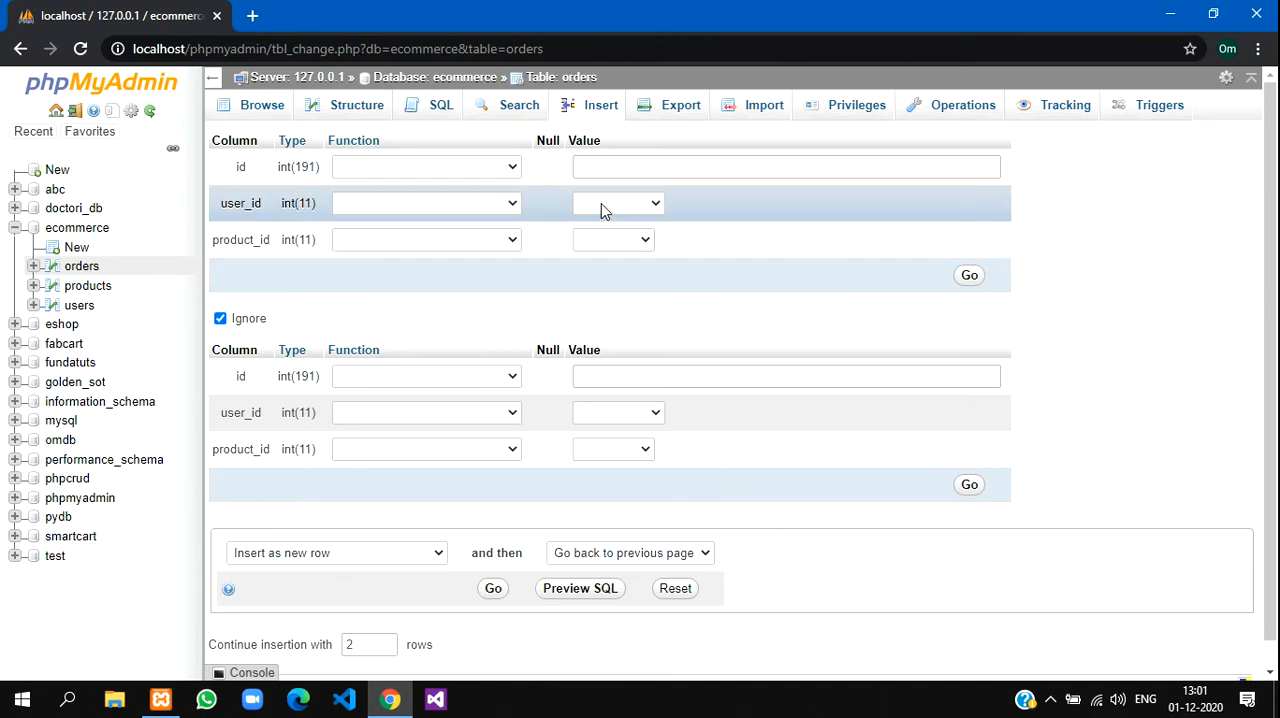
click(616, 204)
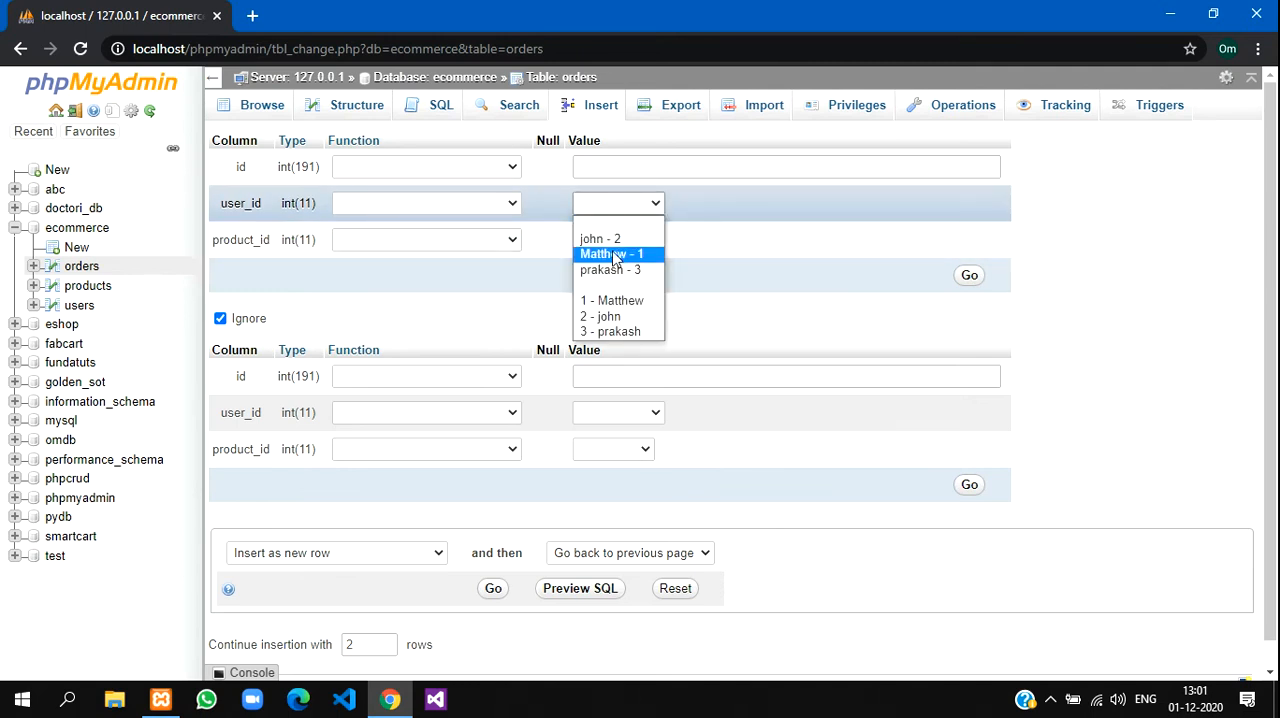
click(612, 252)
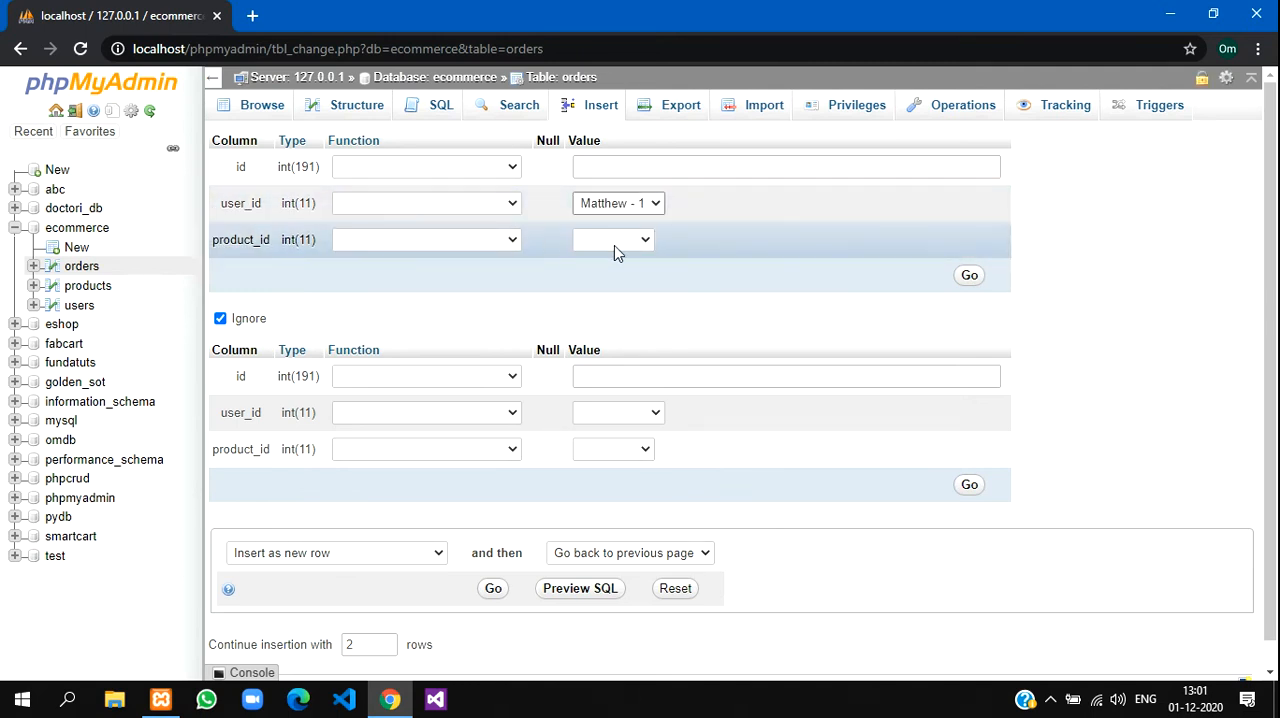
click(612, 240)
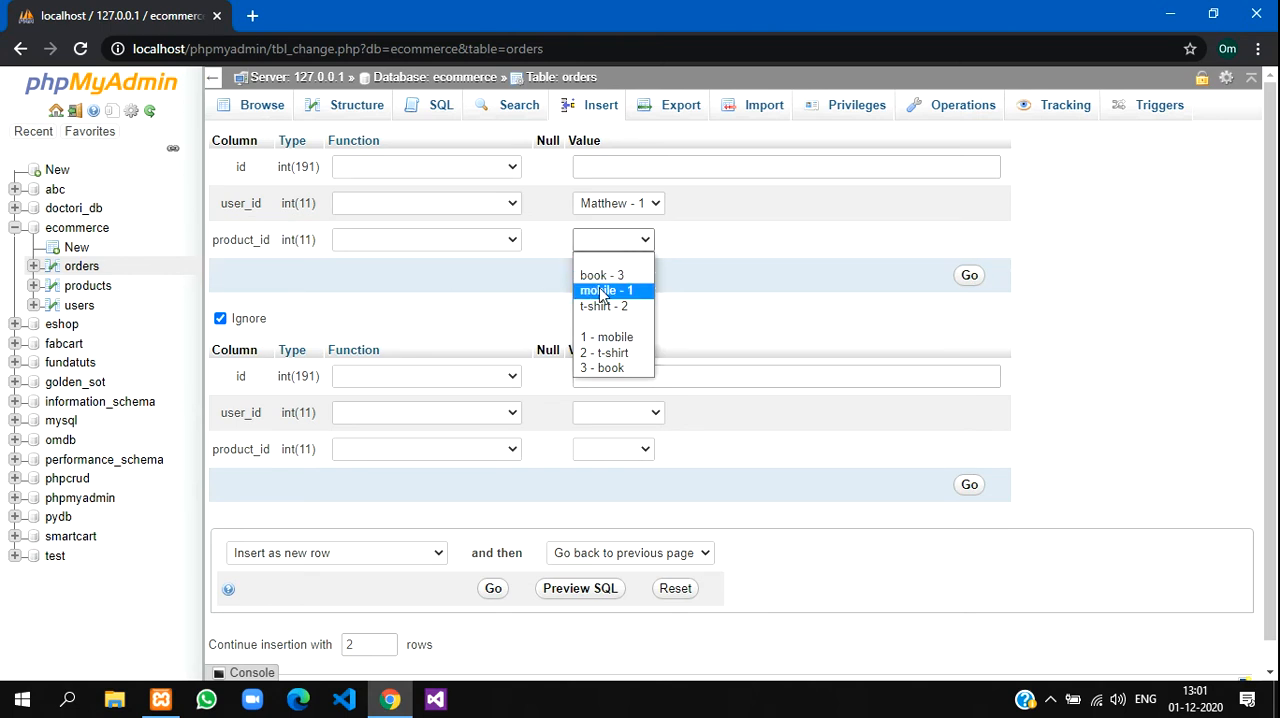
click(608, 290)
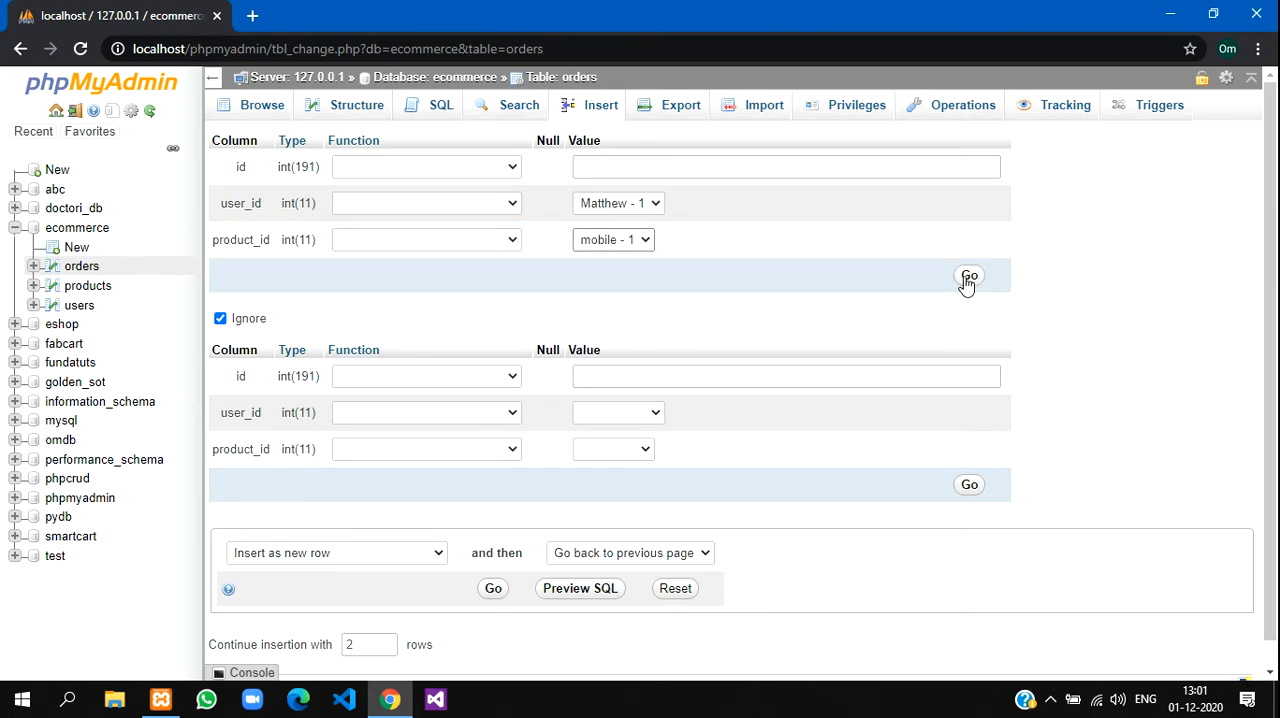
click(968, 276)
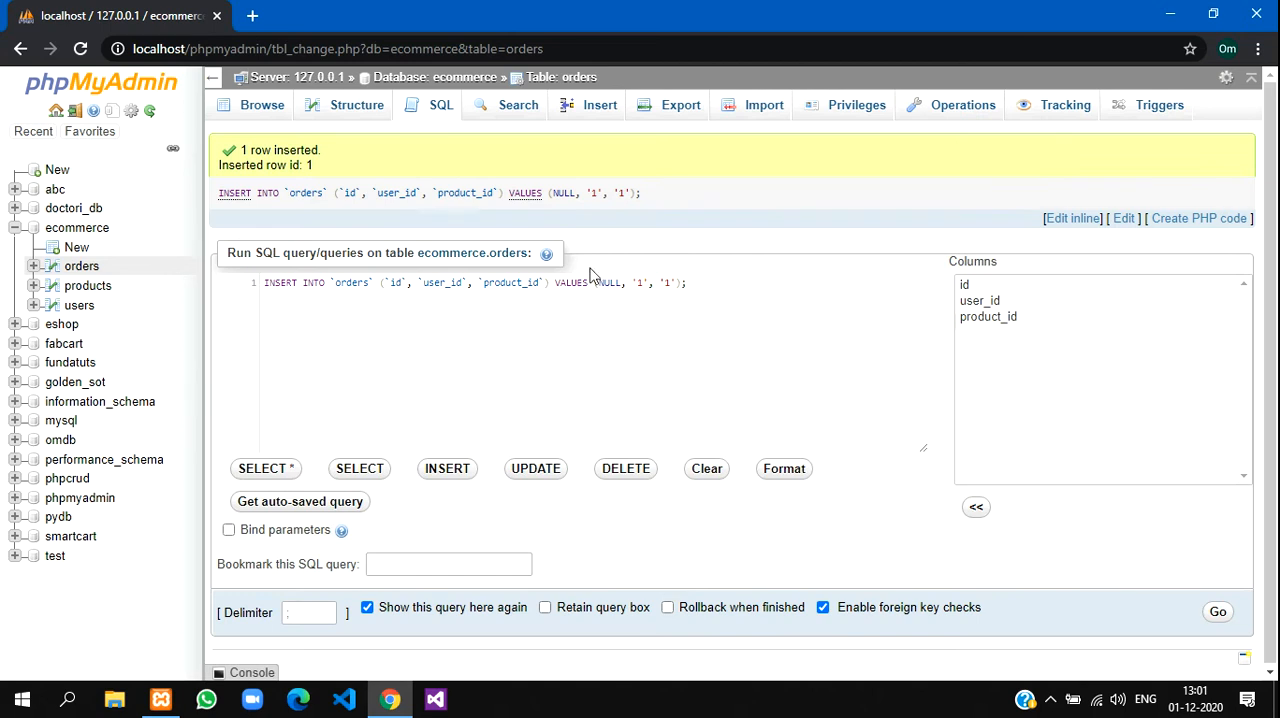
Insert orders for Matthew with t-shirt (2) and john (user 2) with mobile (1).
click(600, 104)
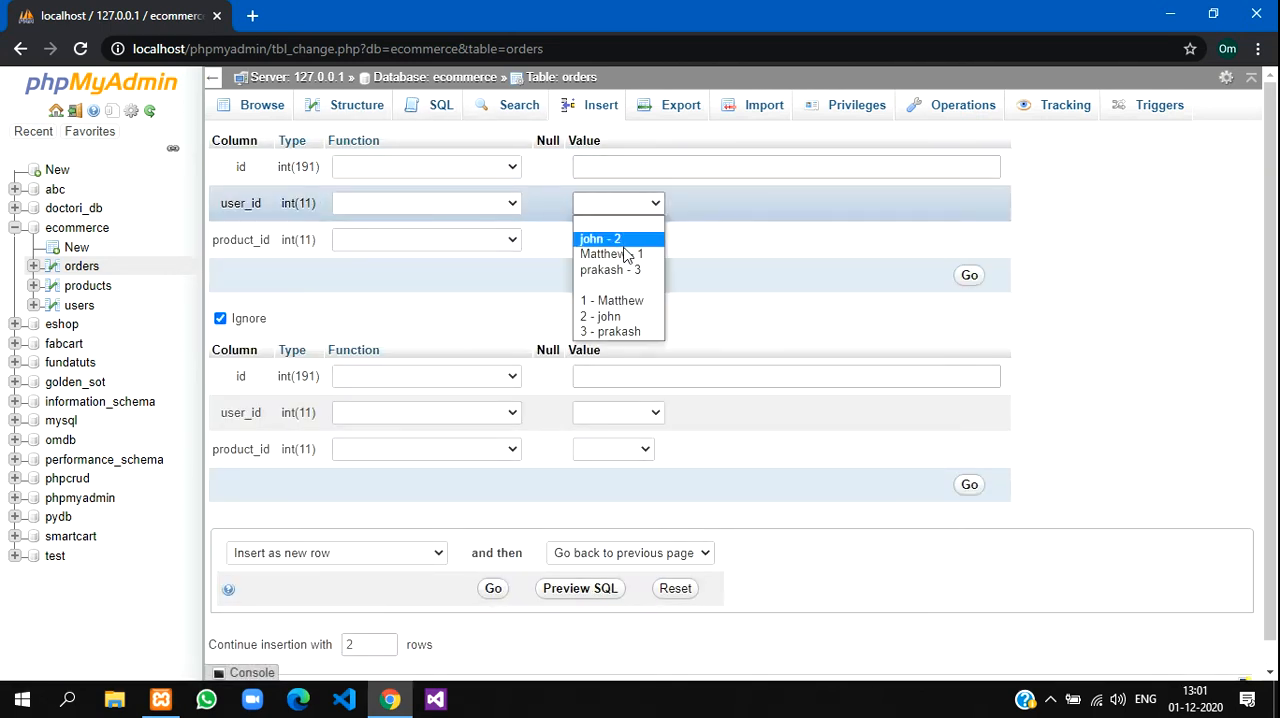
click(612, 240)
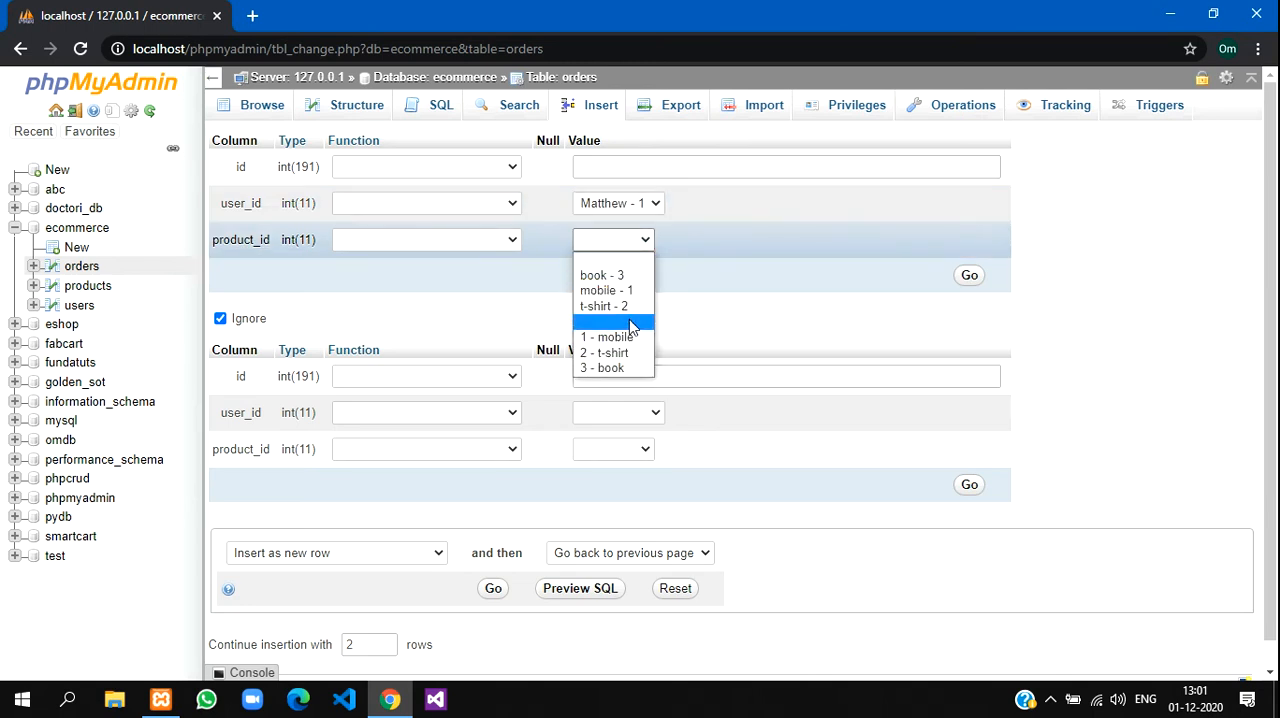
click(604, 306)
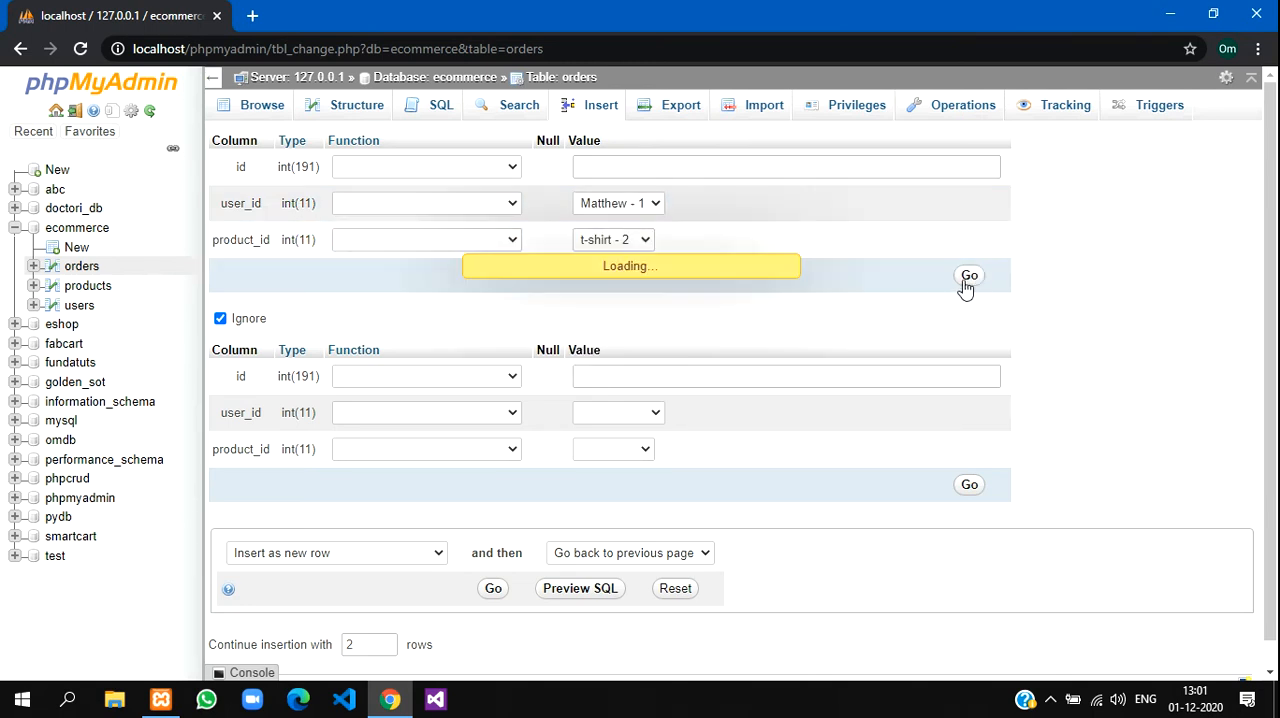
click(968, 276)
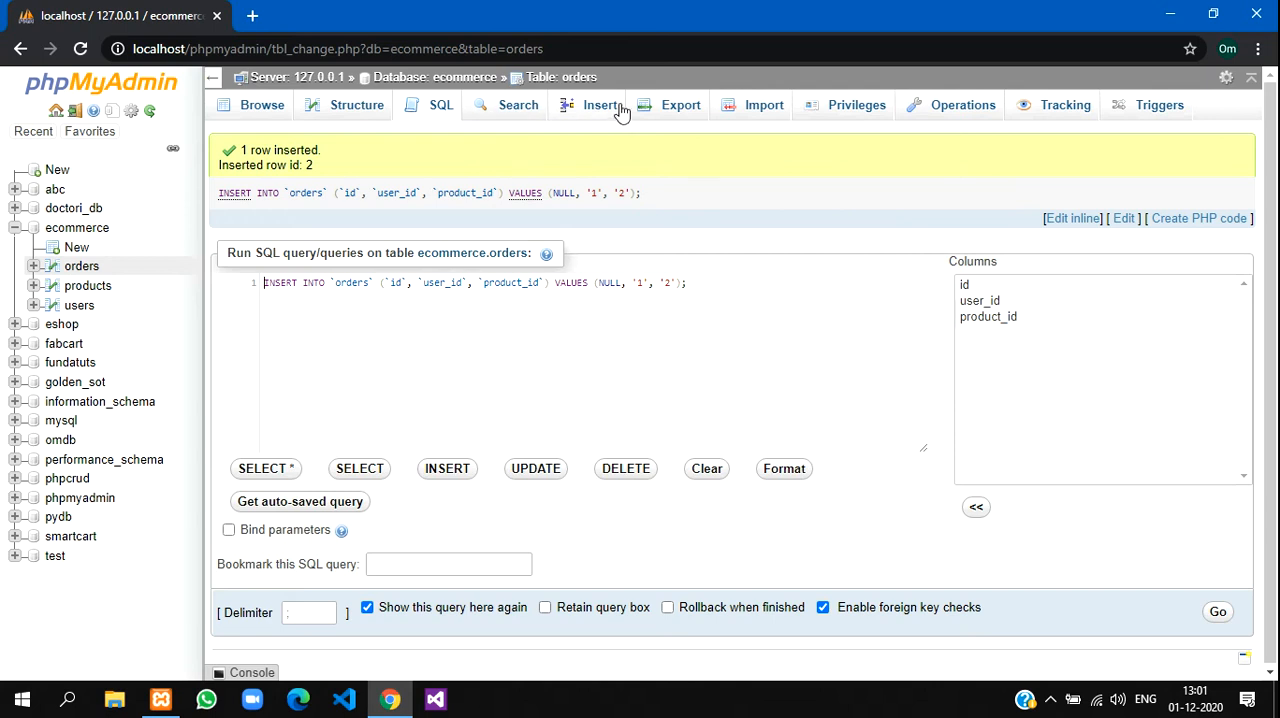
click(600, 104)
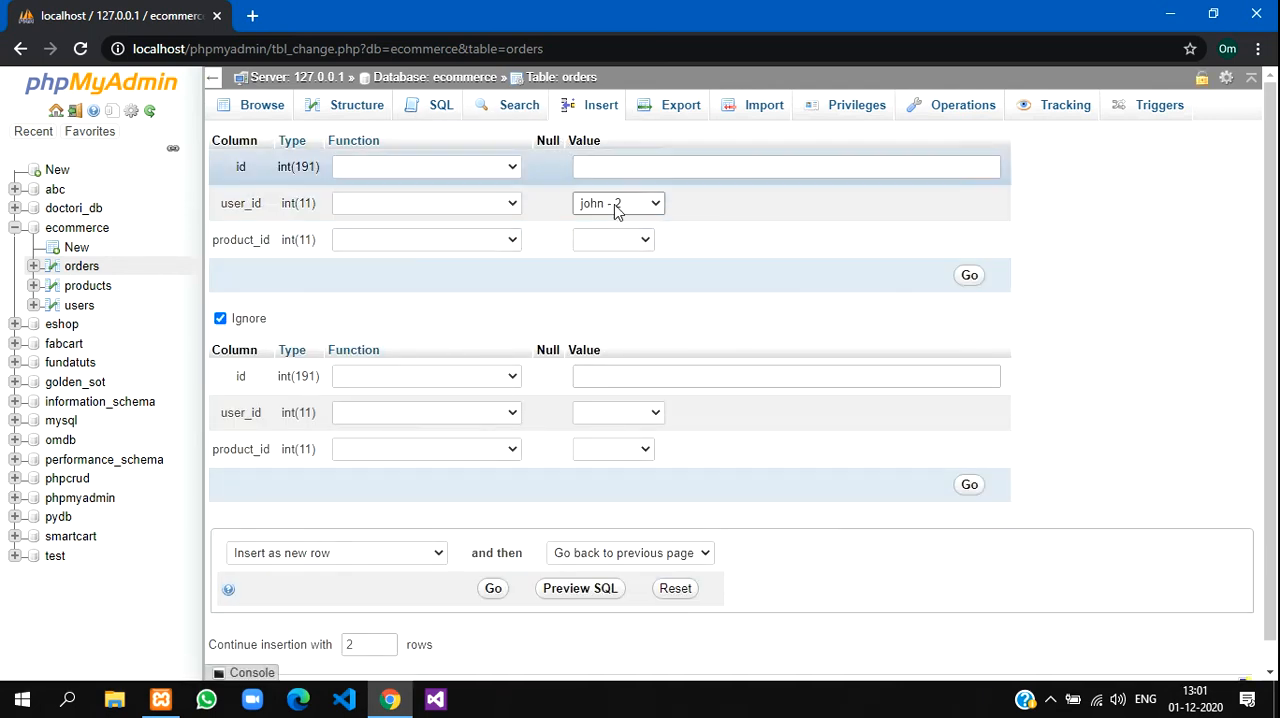
click(612, 240)
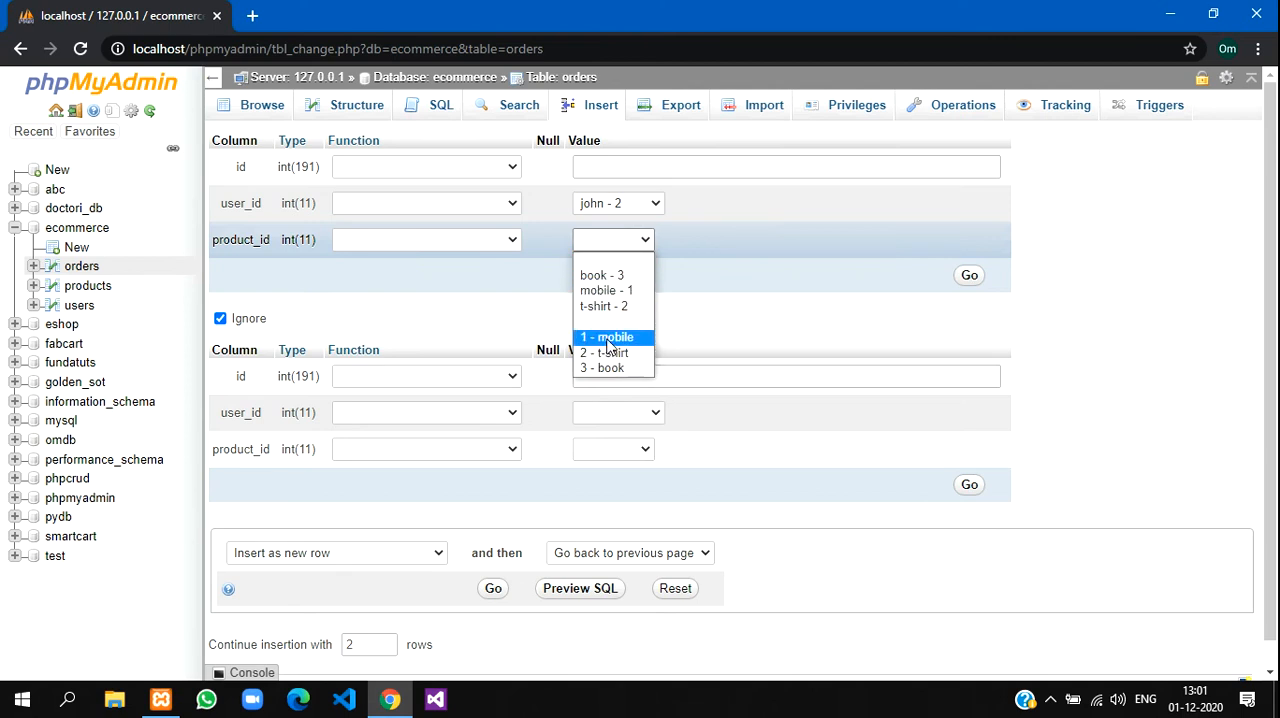
click(608, 336)
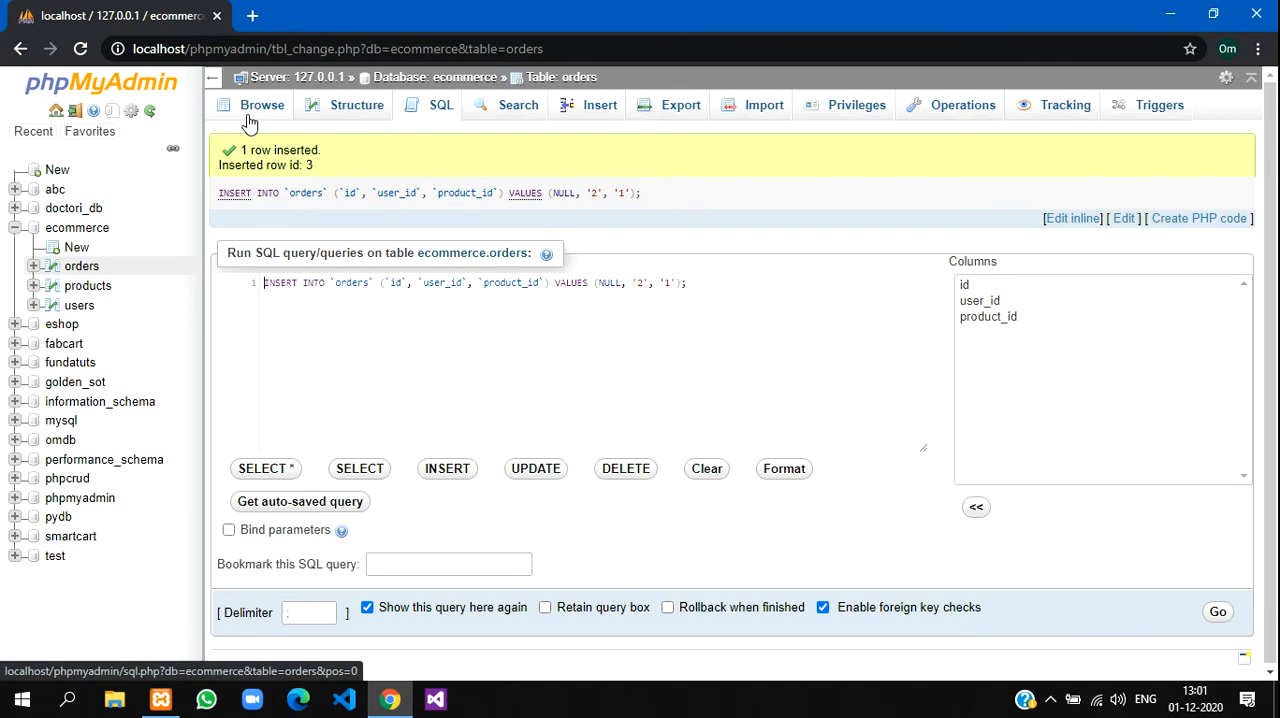
Check fk_prodid CASCADE and fk_userid RESTRICT in Relation view, then browse orders' three rows.
click(262, 106)
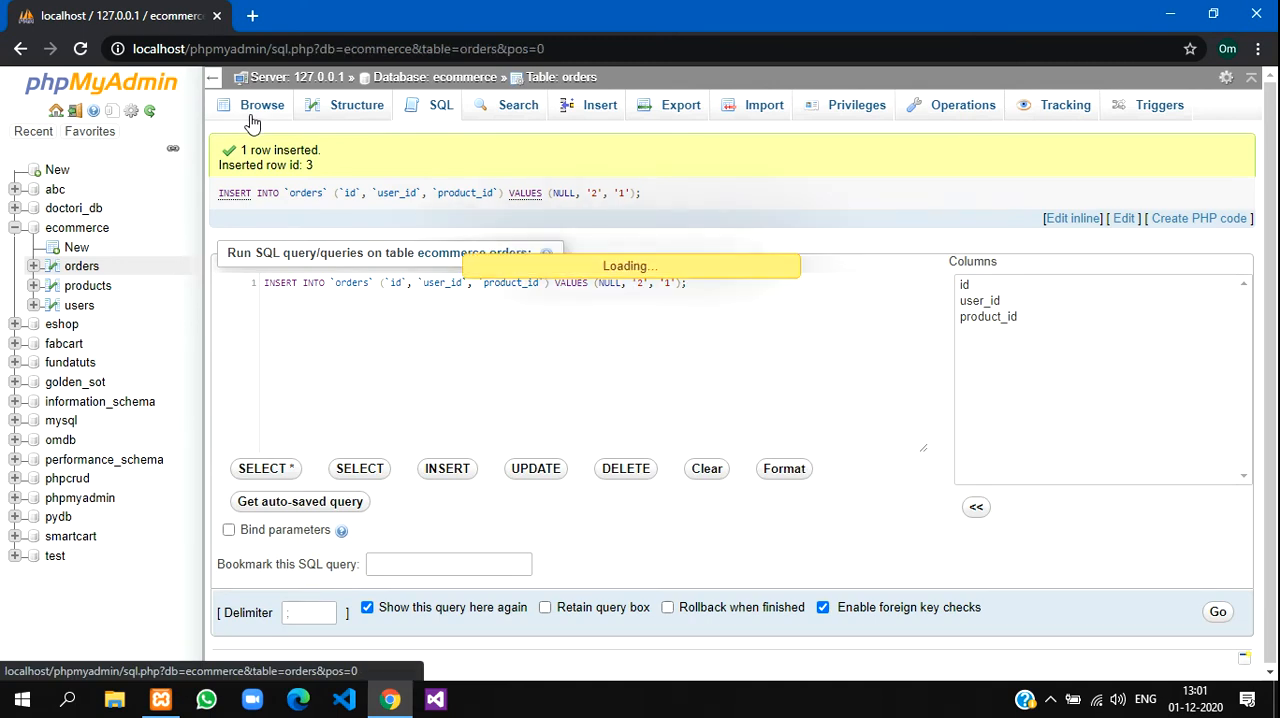
click(262, 104)
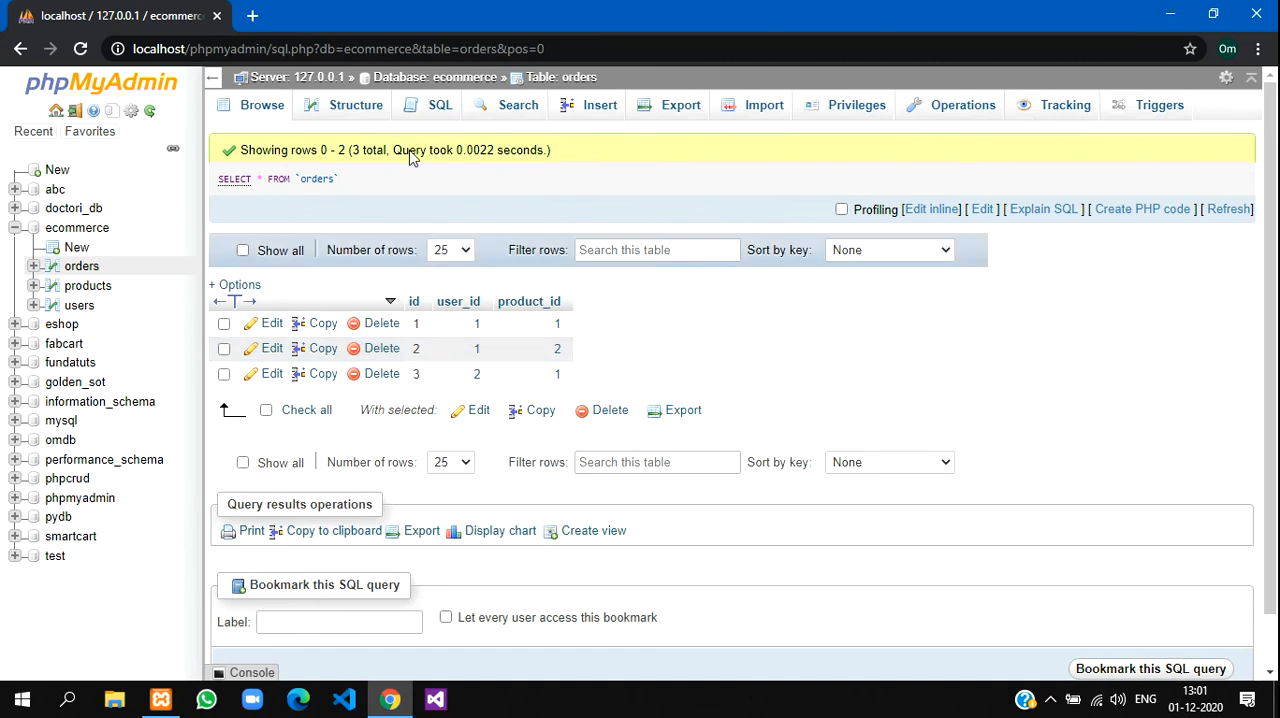
click(356, 104)
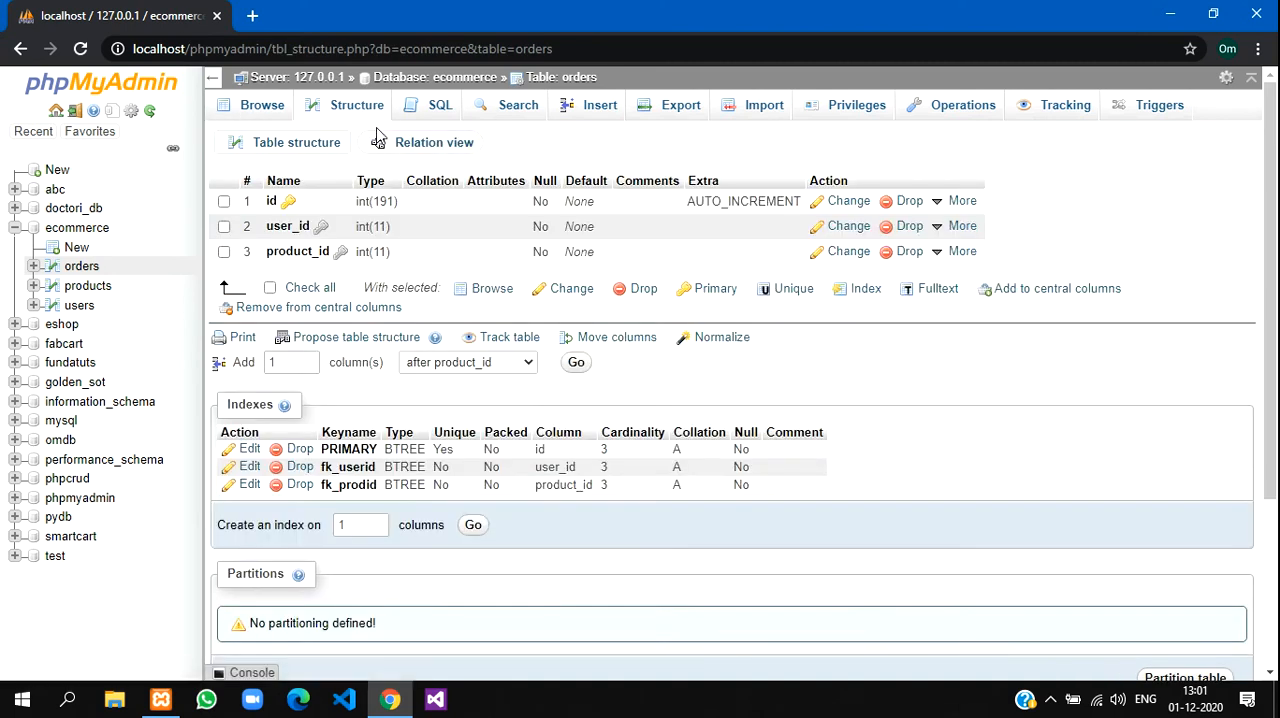
click(434, 142)
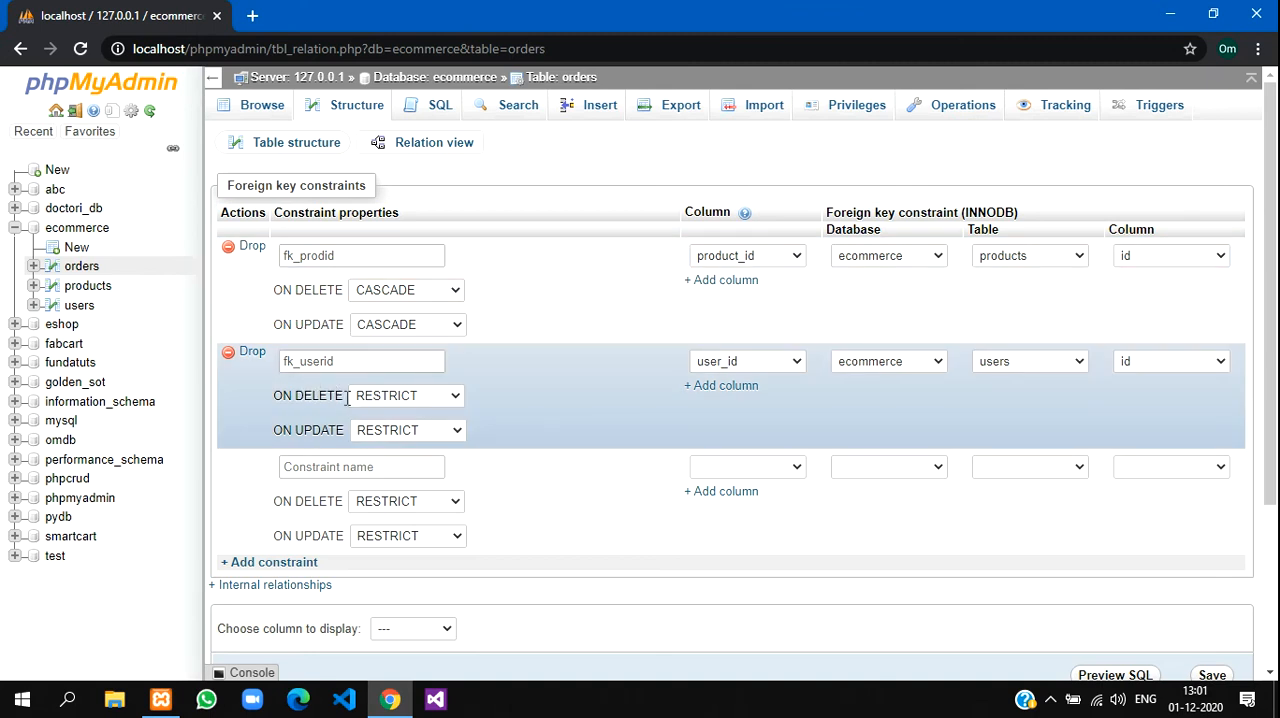
click(80, 264)
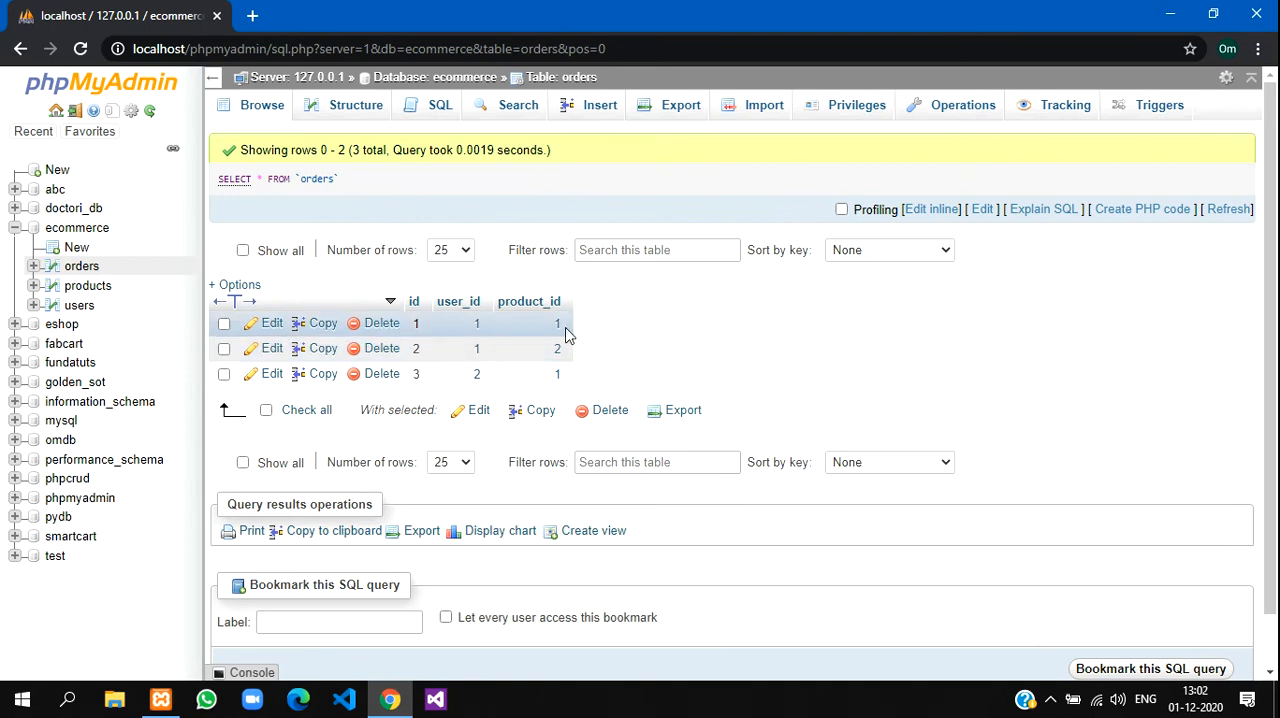
mouse_move(80, 304)
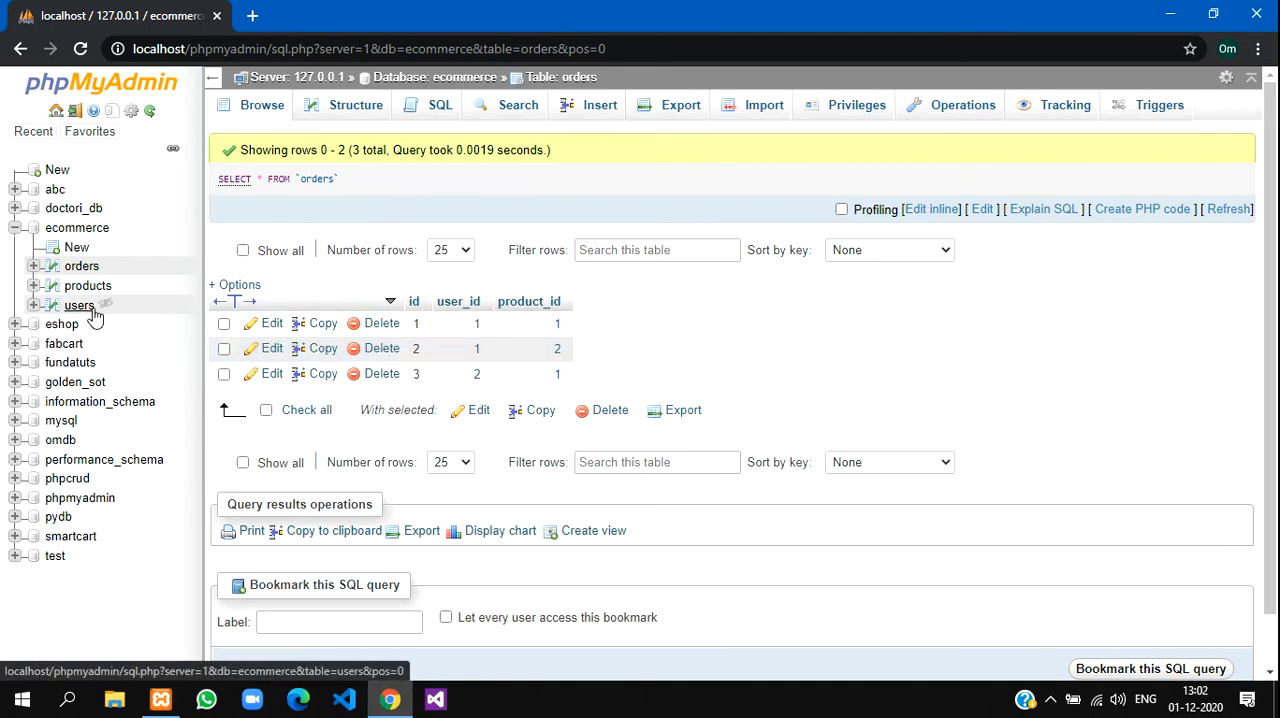
Attempt deleting user Matthew (id 1), which fails with foreign key error #1451.
click(80, 304)
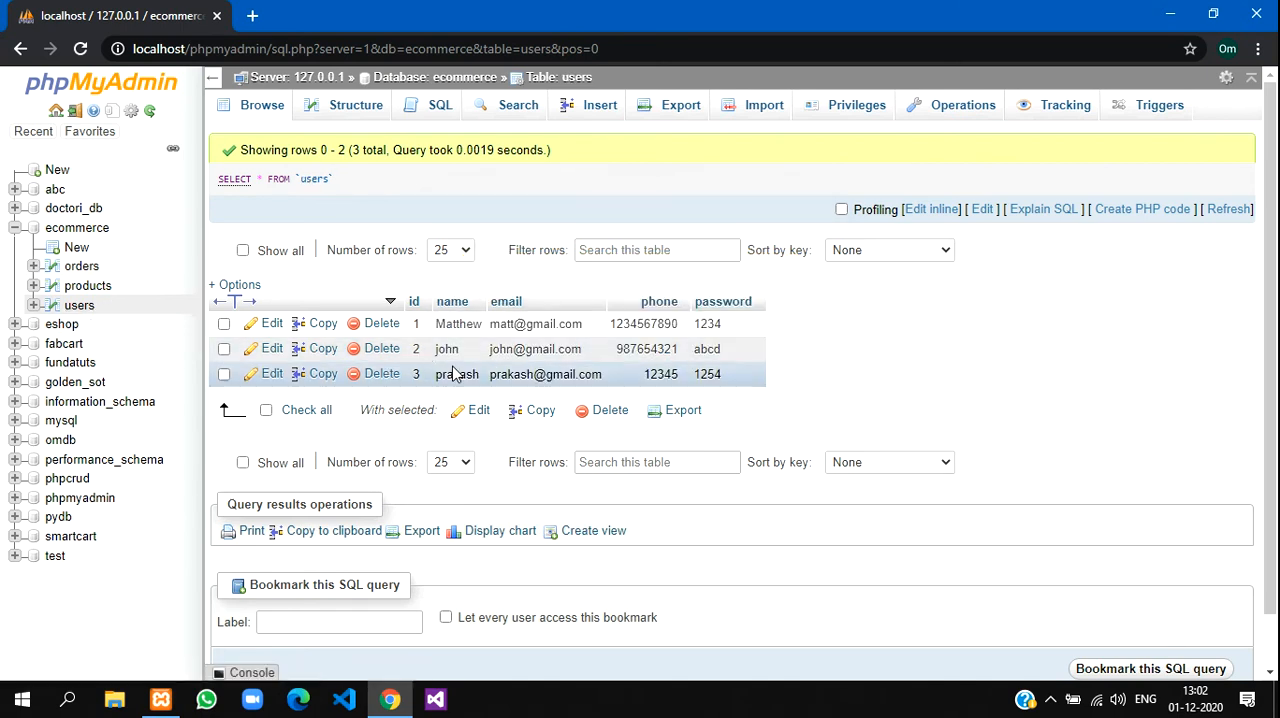
mouse_move(384, 324)
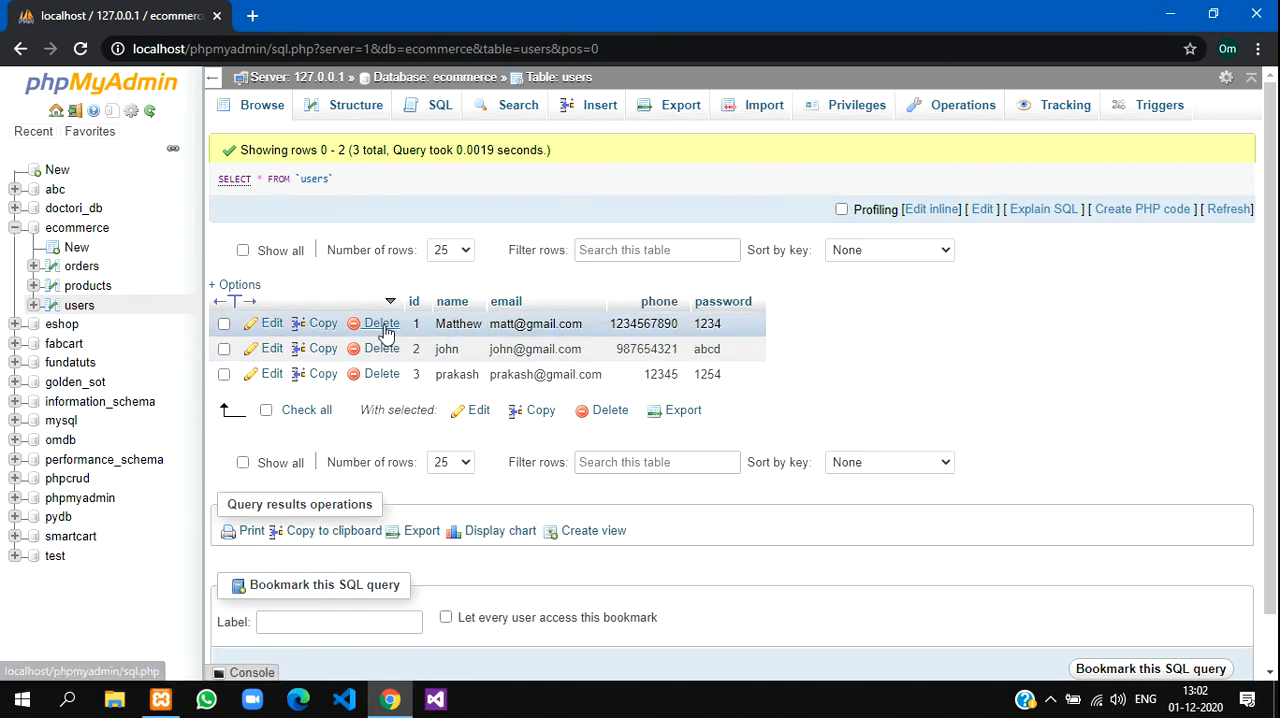
click(380, 324)
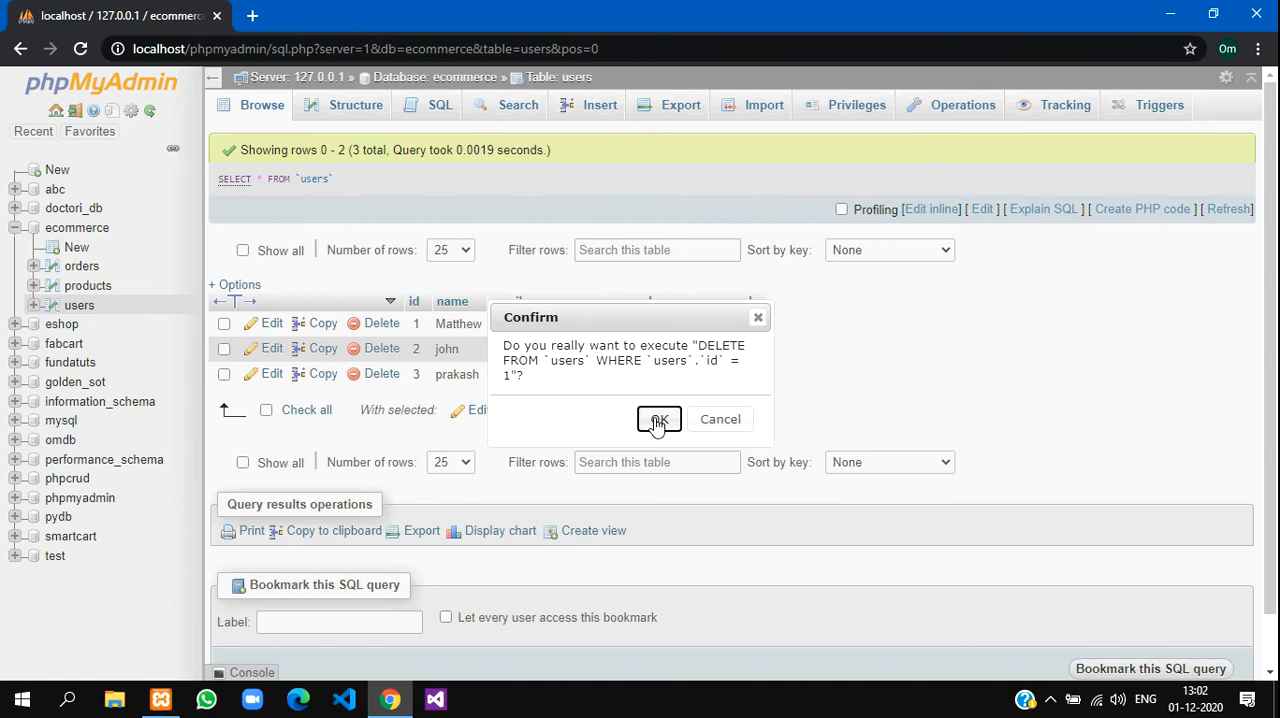
click(658, 418)
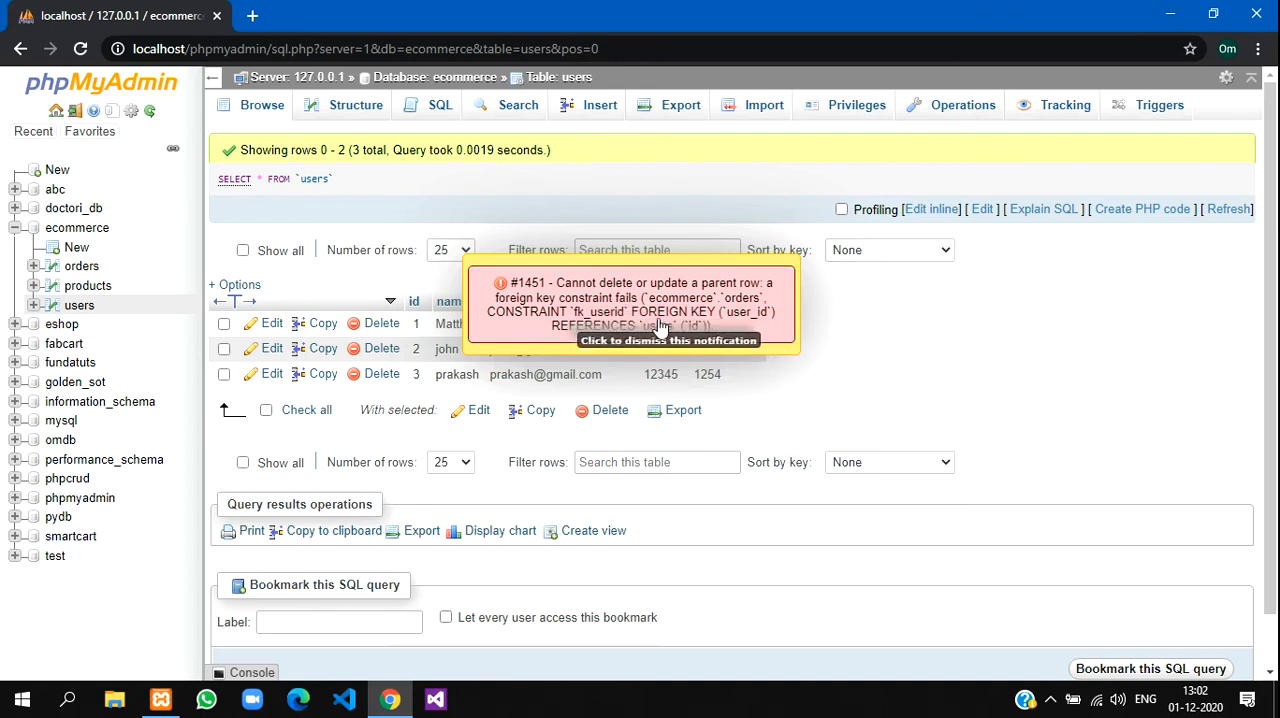
click(668, 304)
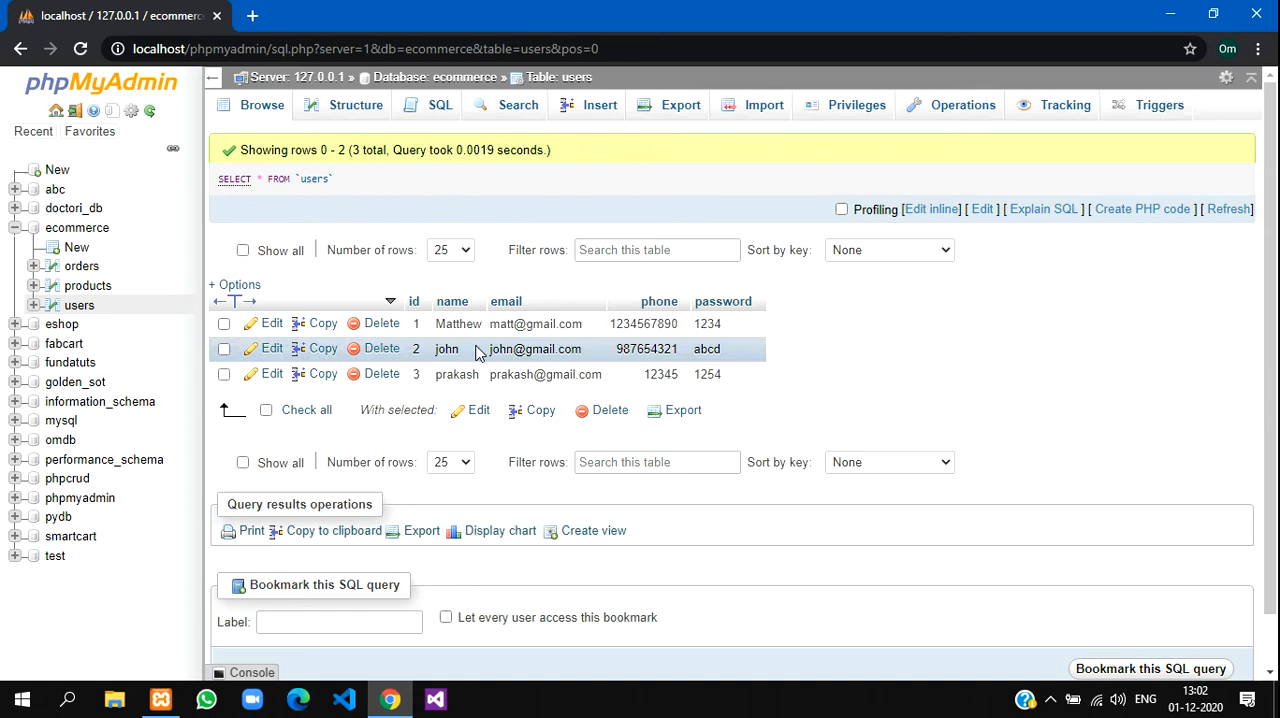
Review the orders table's foreign key constraints before deleting a product.
click(88, 284)
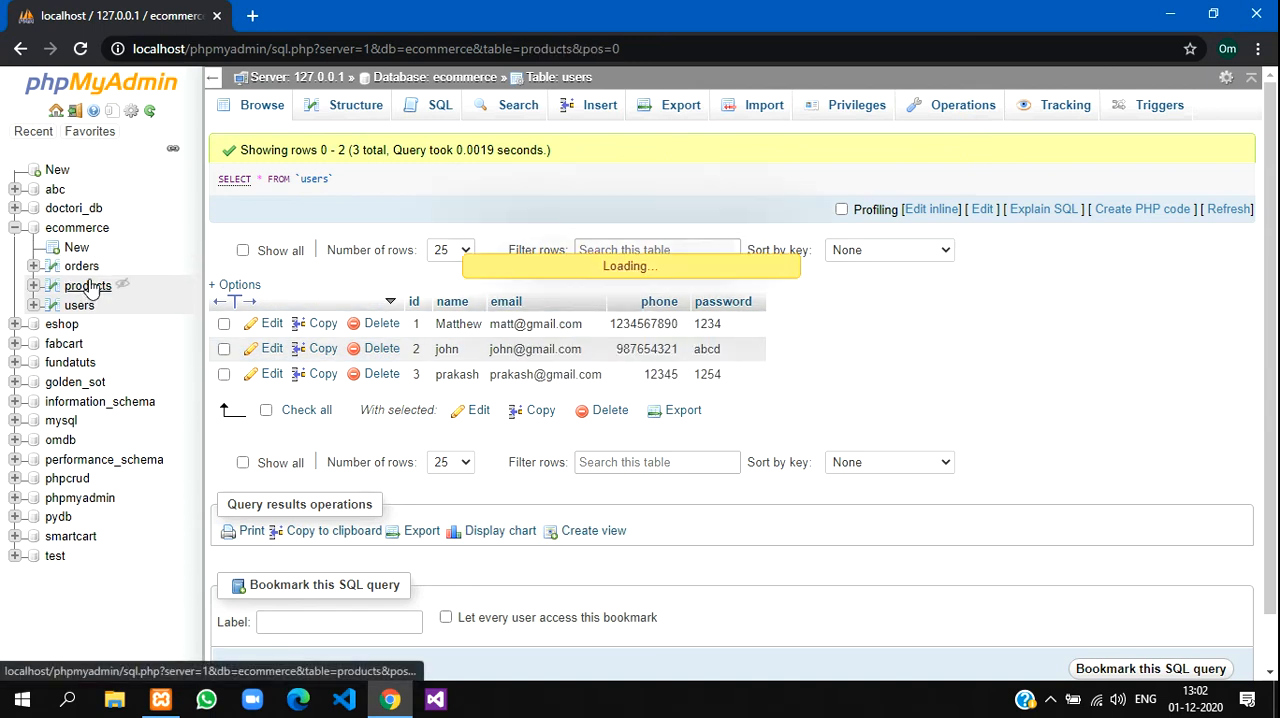
click(80, 264)
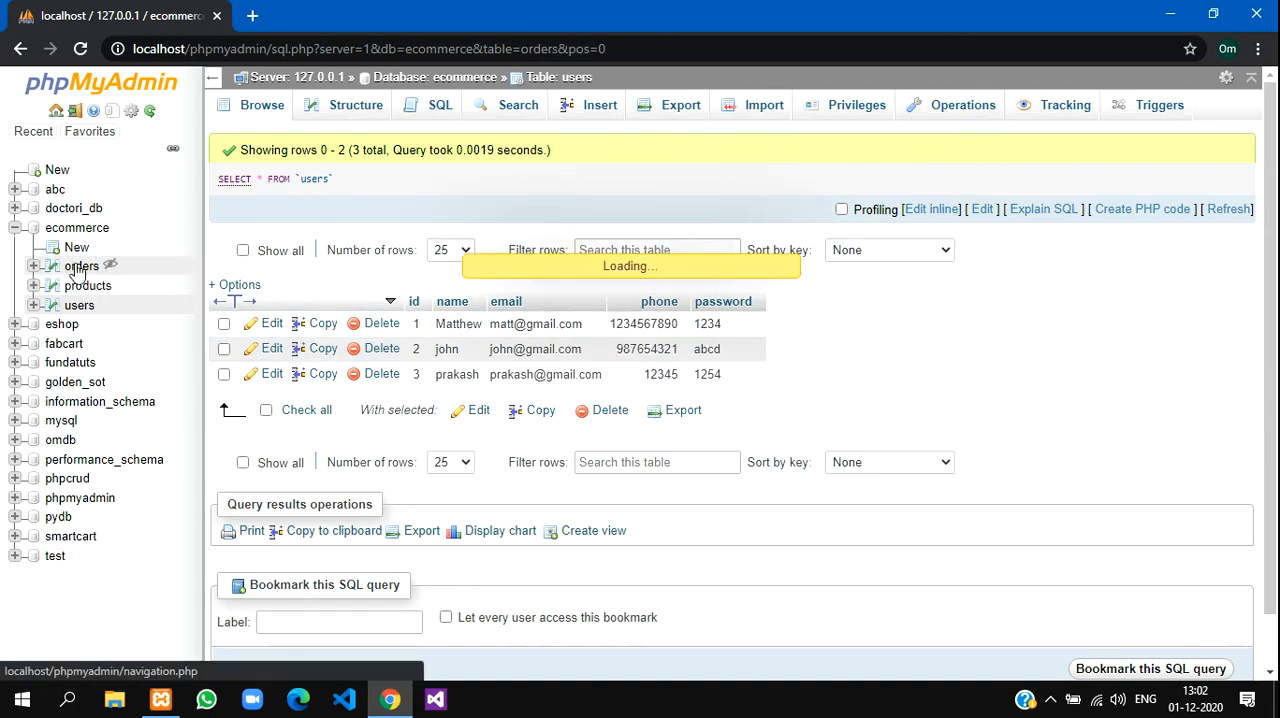
click(80, 264)
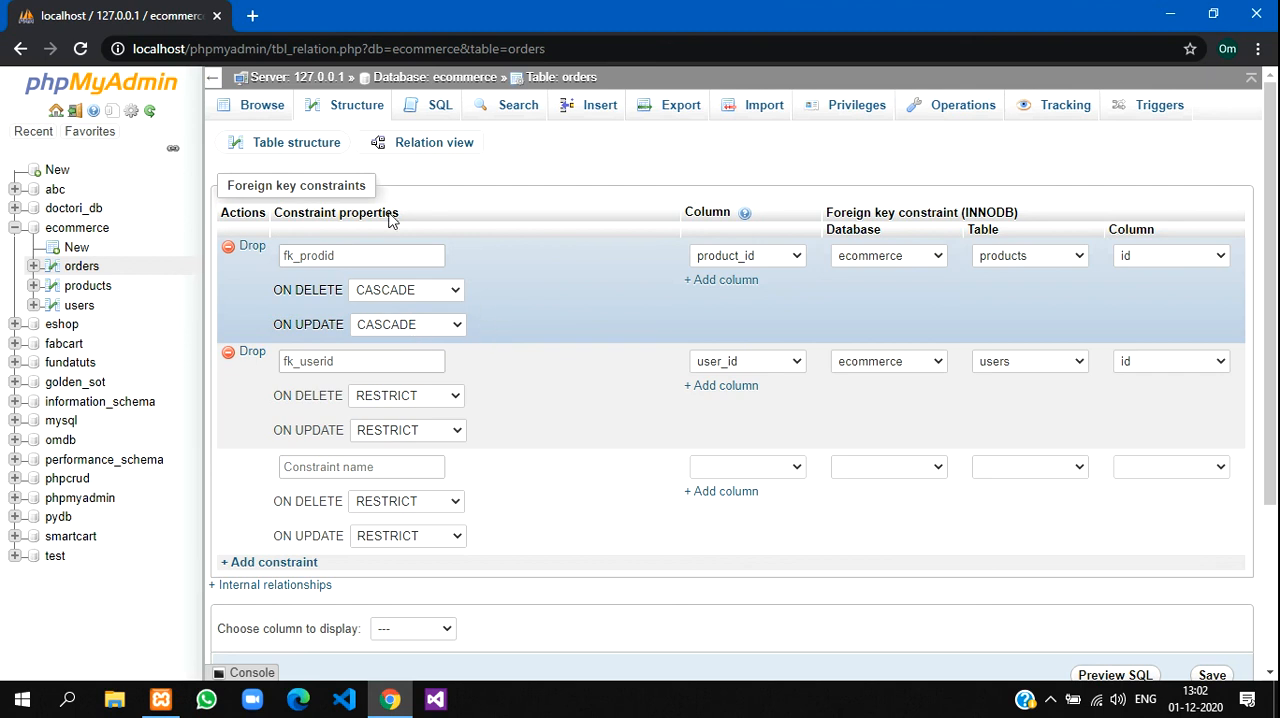
Delete the mobile product and open orders to see the cascade leave one row.
click(88, 286)
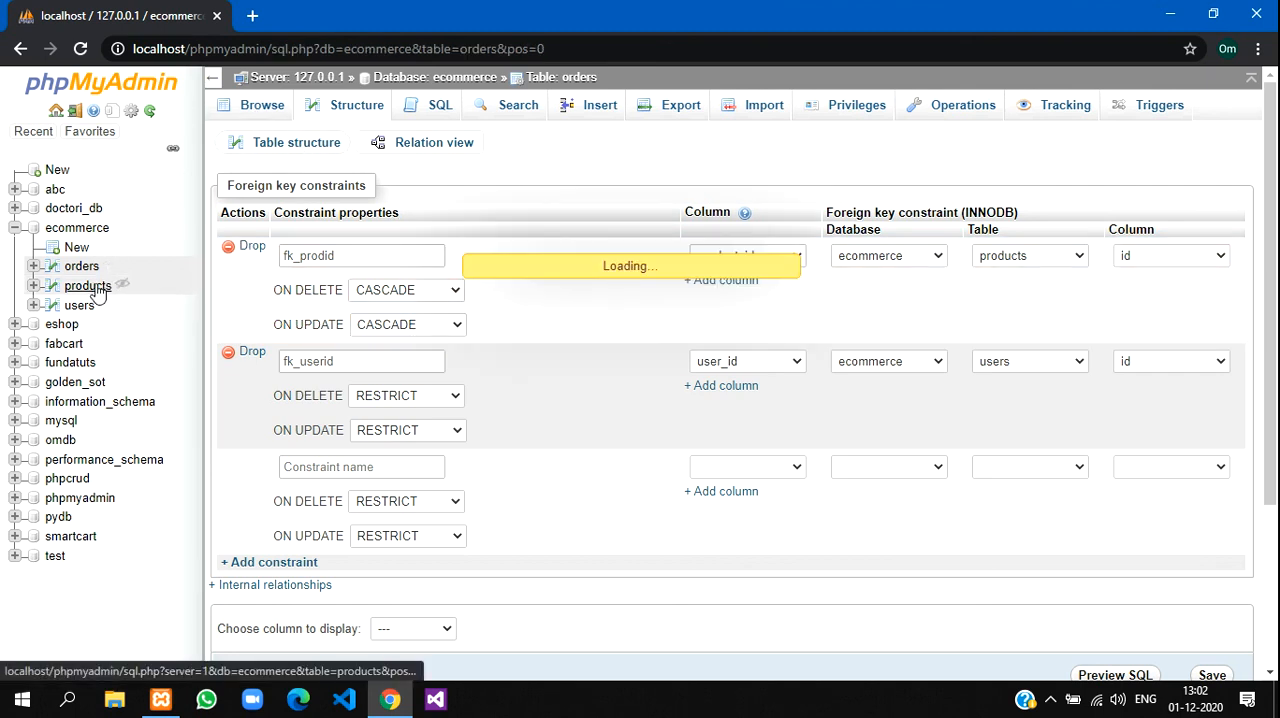
click(88, 284)
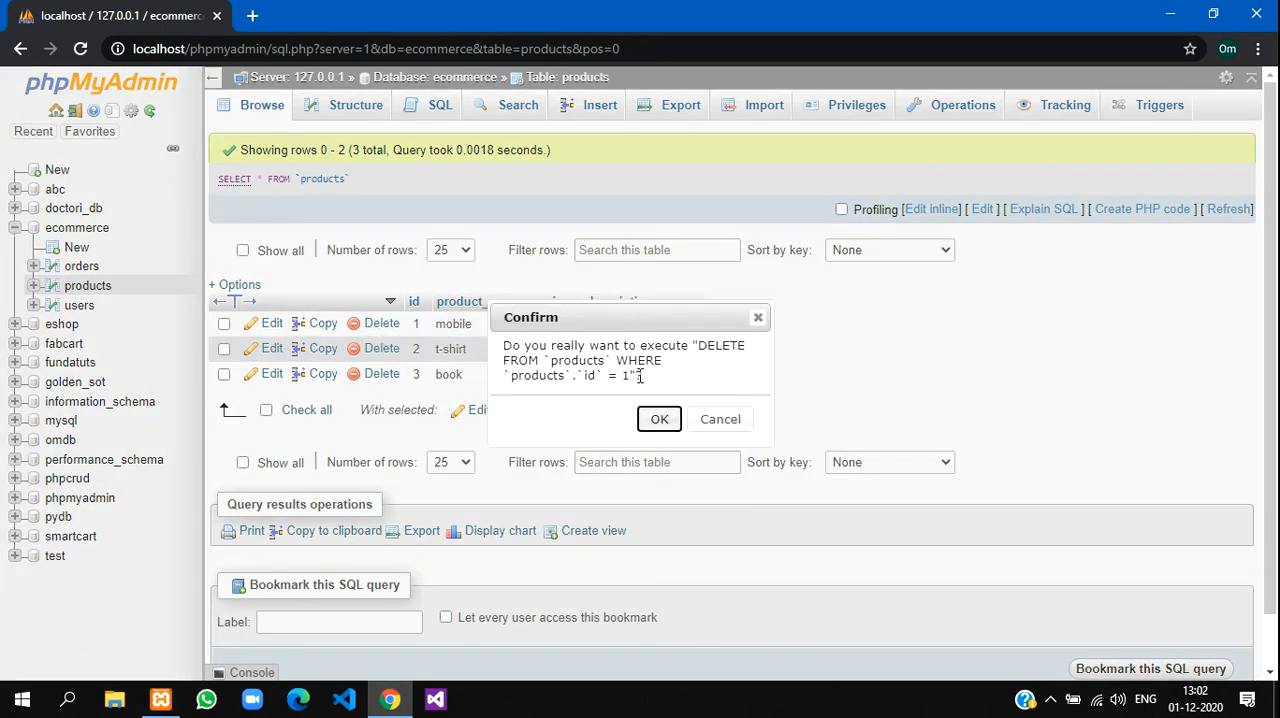
click(660, 418)
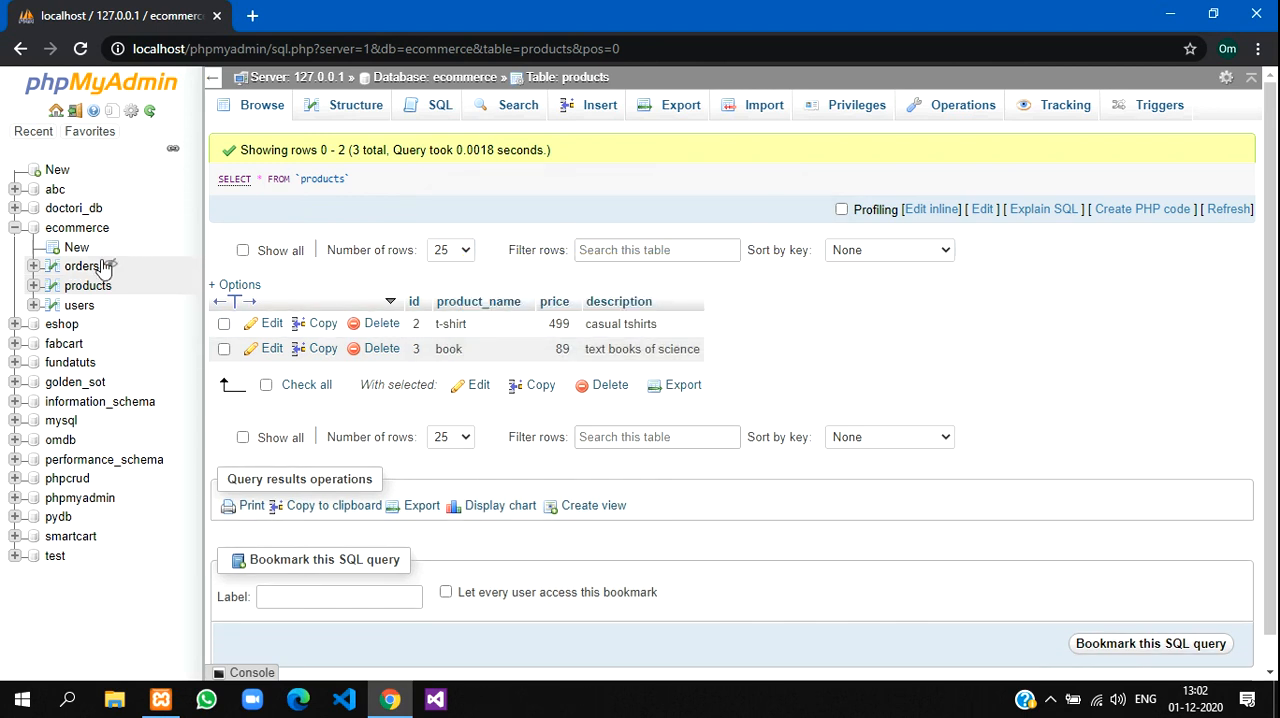
click(82, 264)
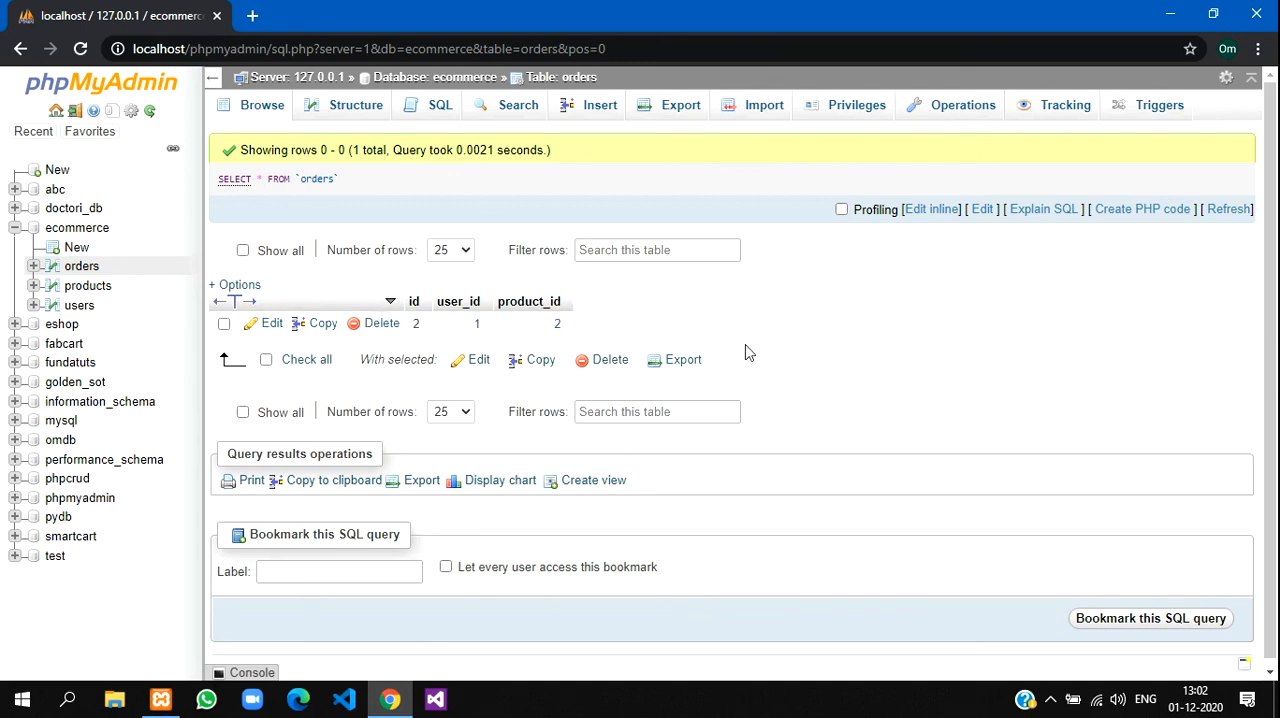
mouse_move(570, 348)
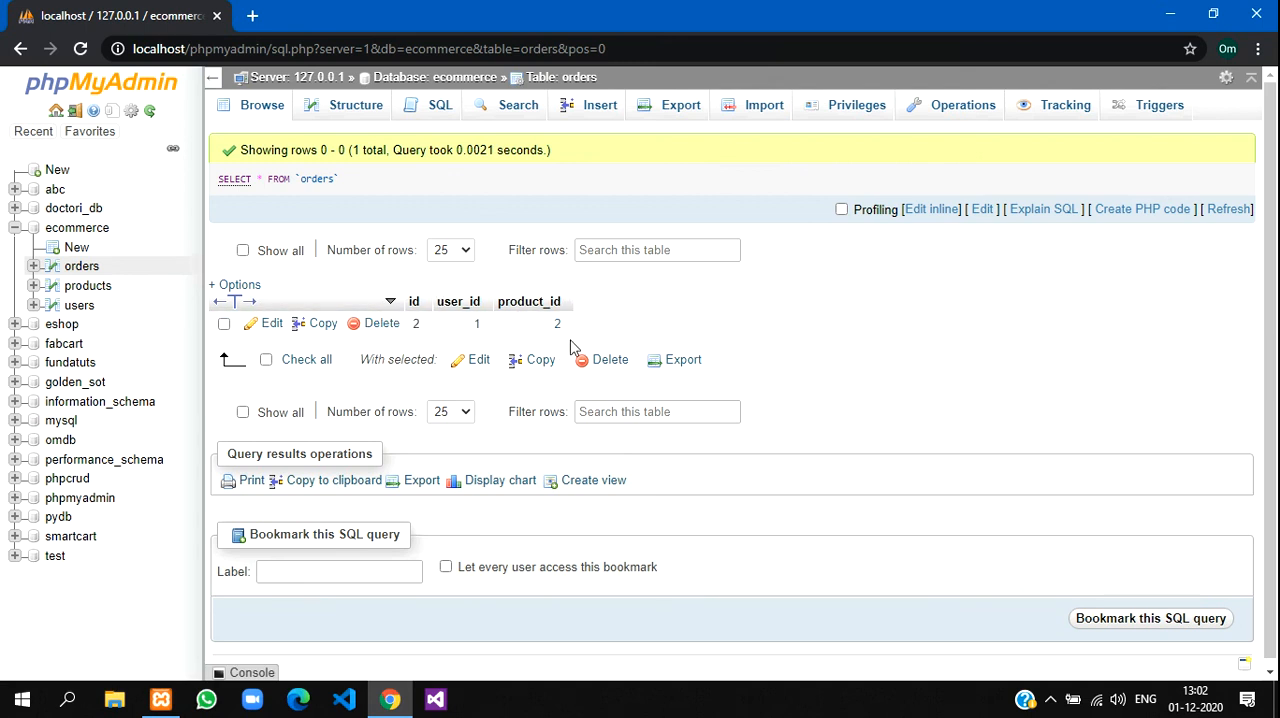
mouse_move(670, 356)
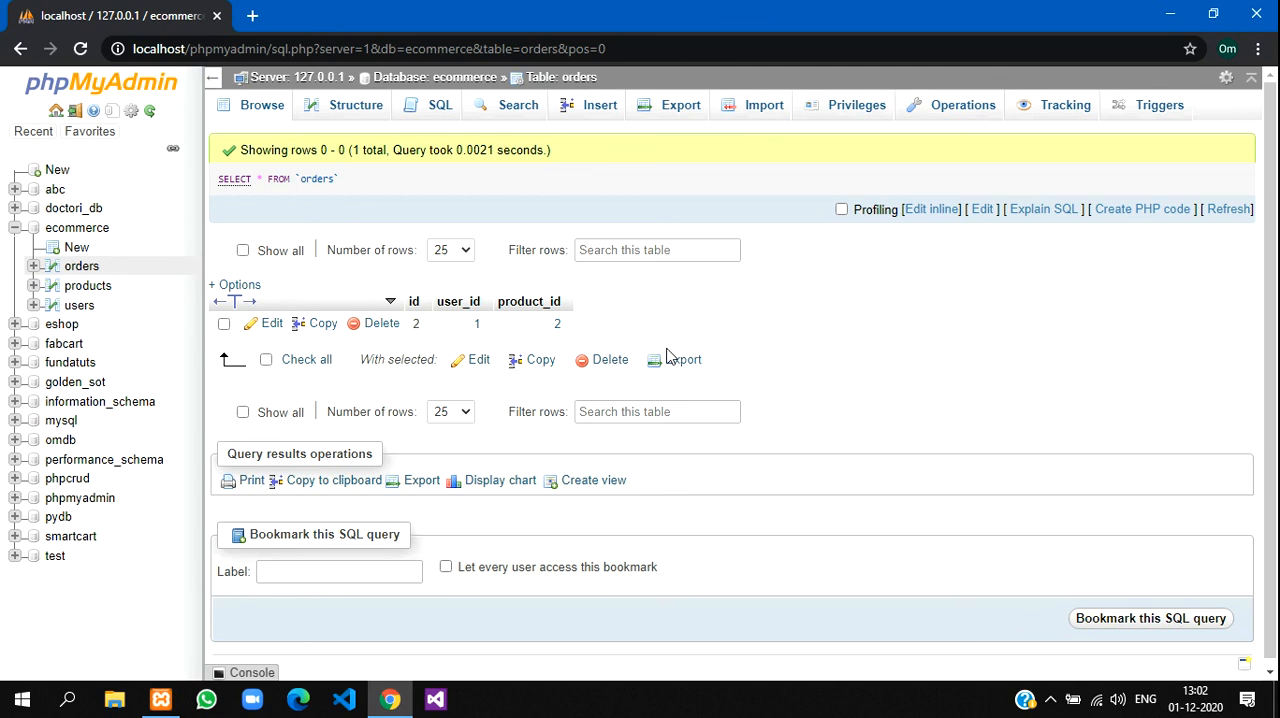
mouse_move(356, 104)
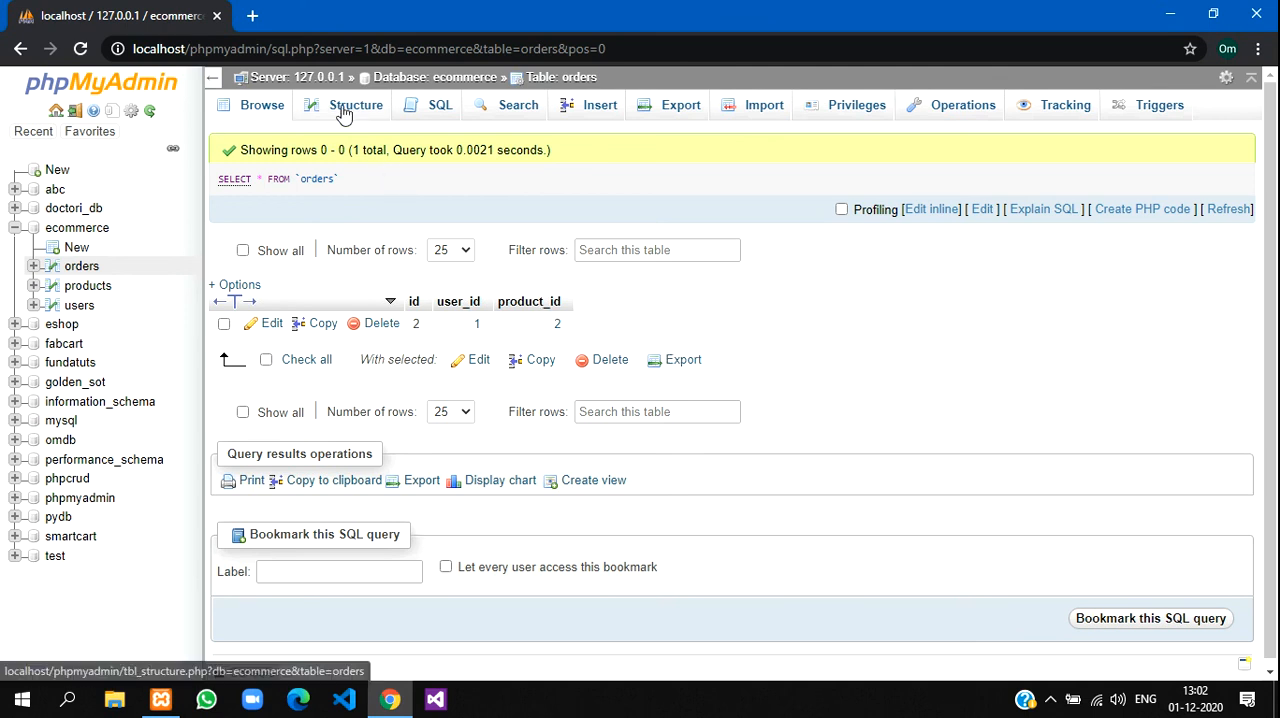
click(356, 104)
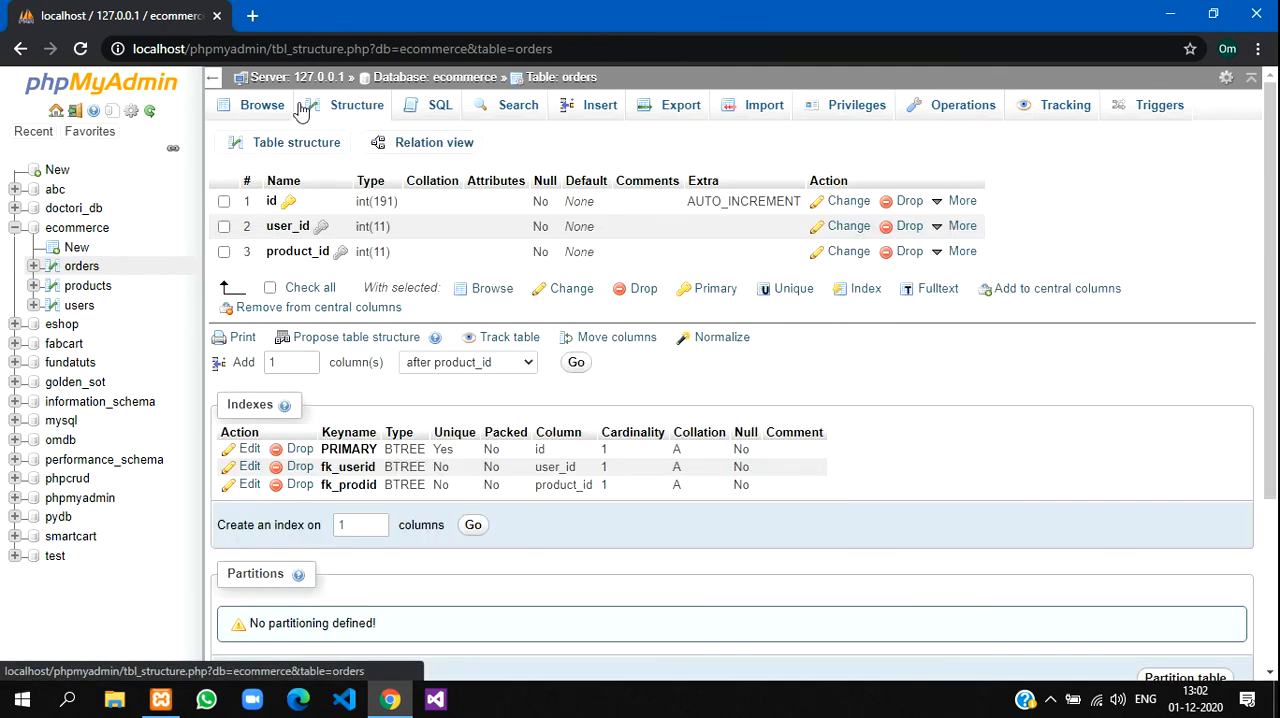
click(434, 142)
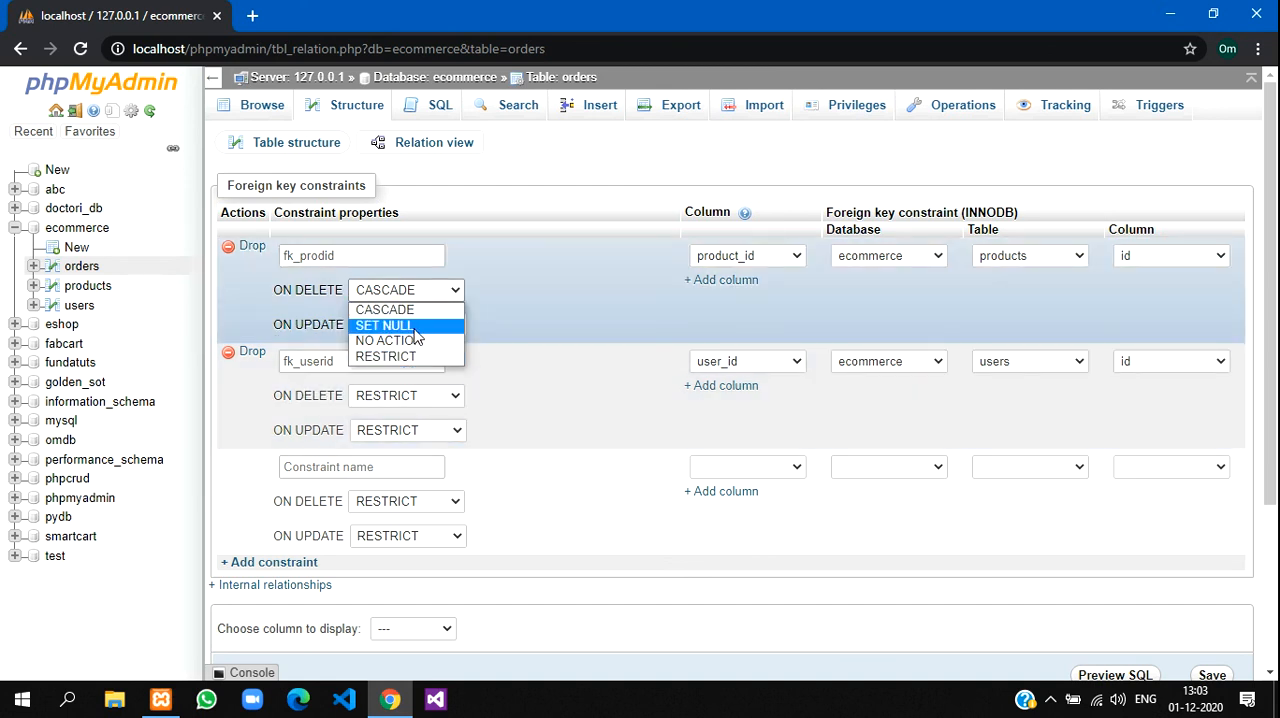
click(260, 106)
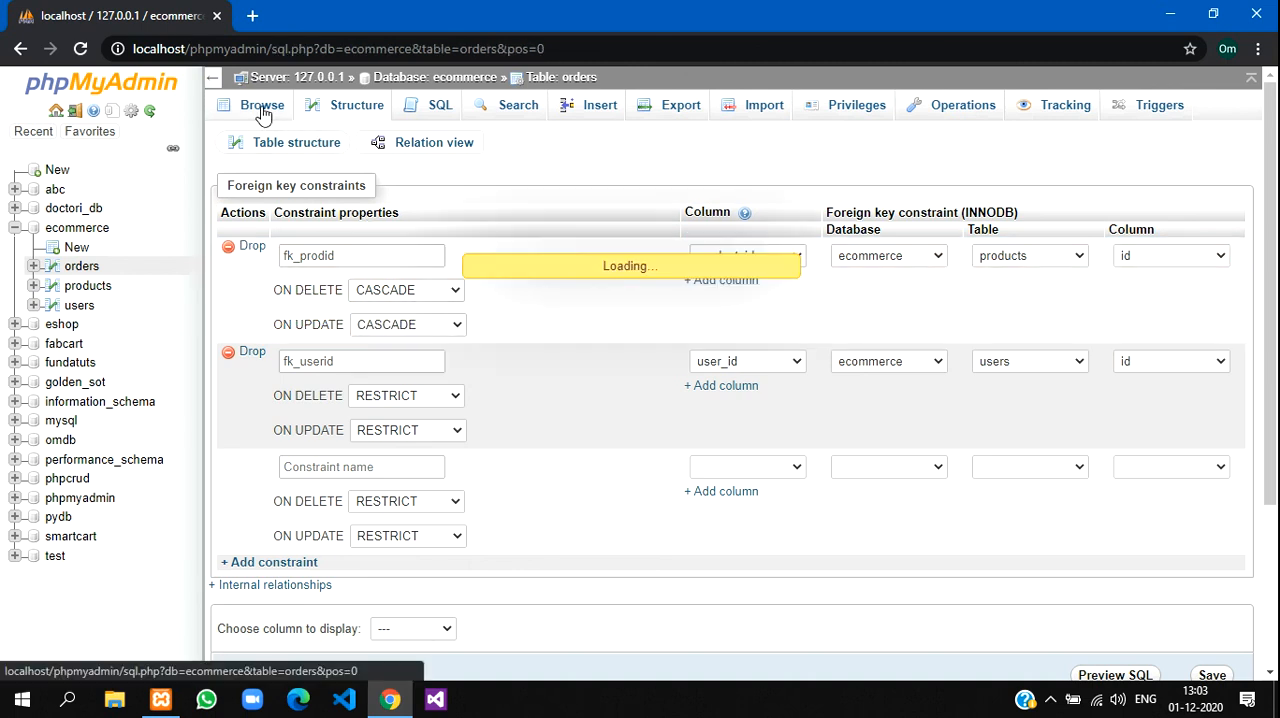
click(260, 104)
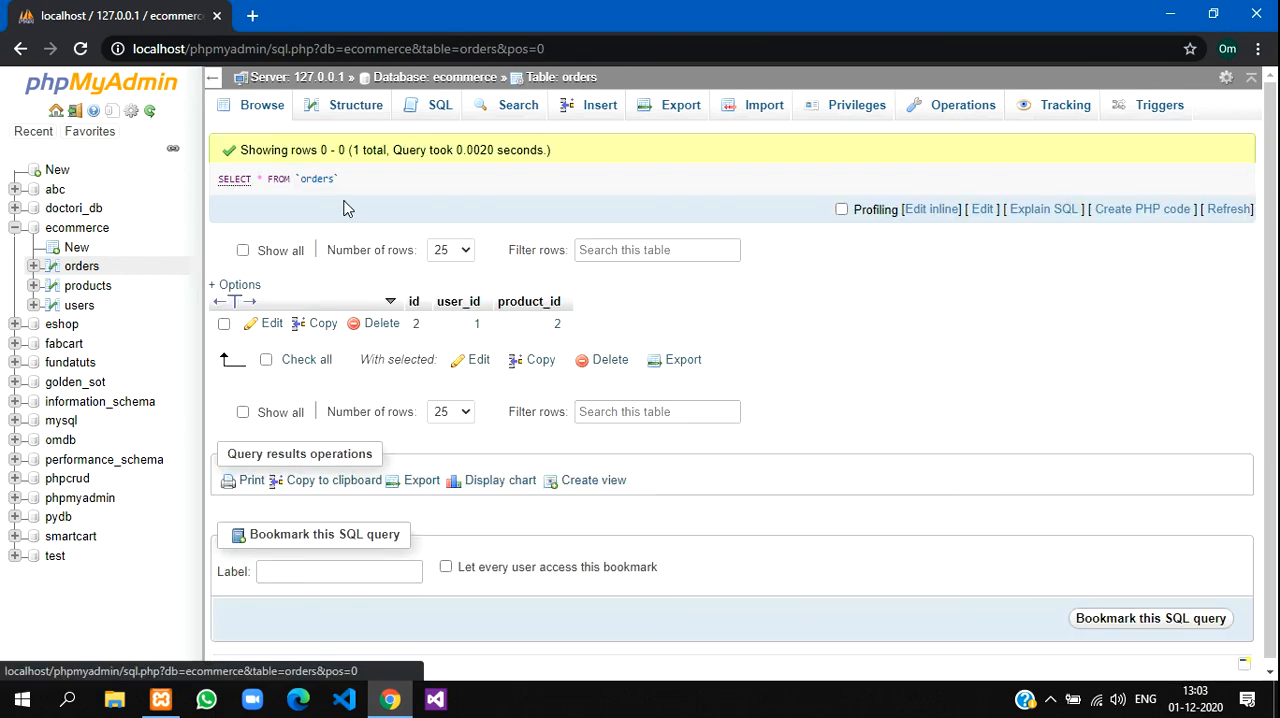